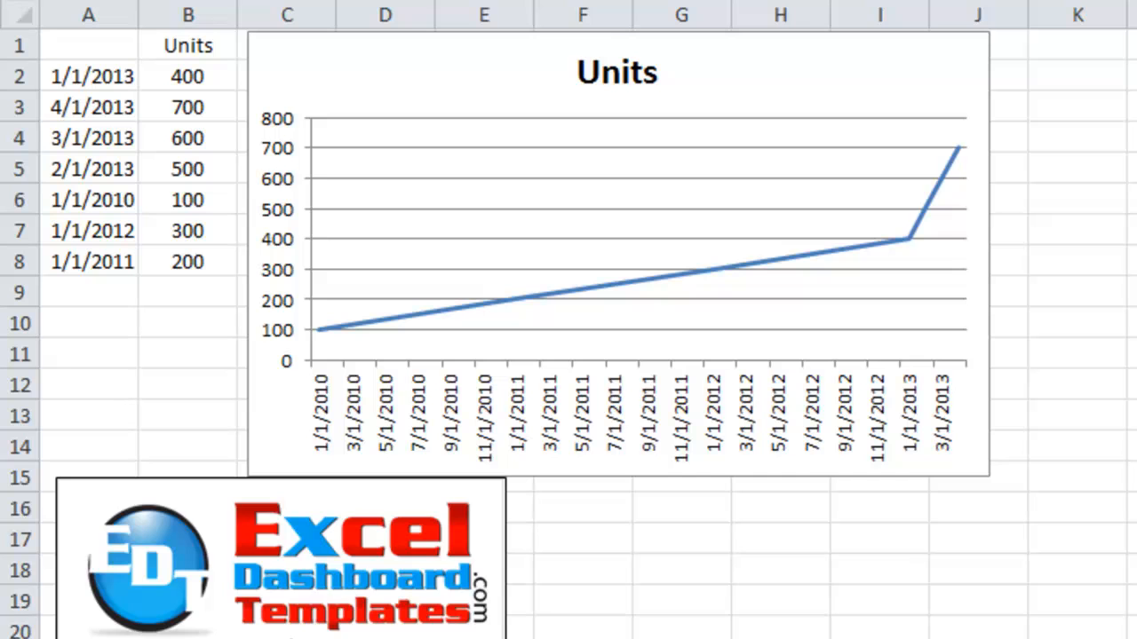
{"action": "mouse_move", "coordinate": [391, 609]}
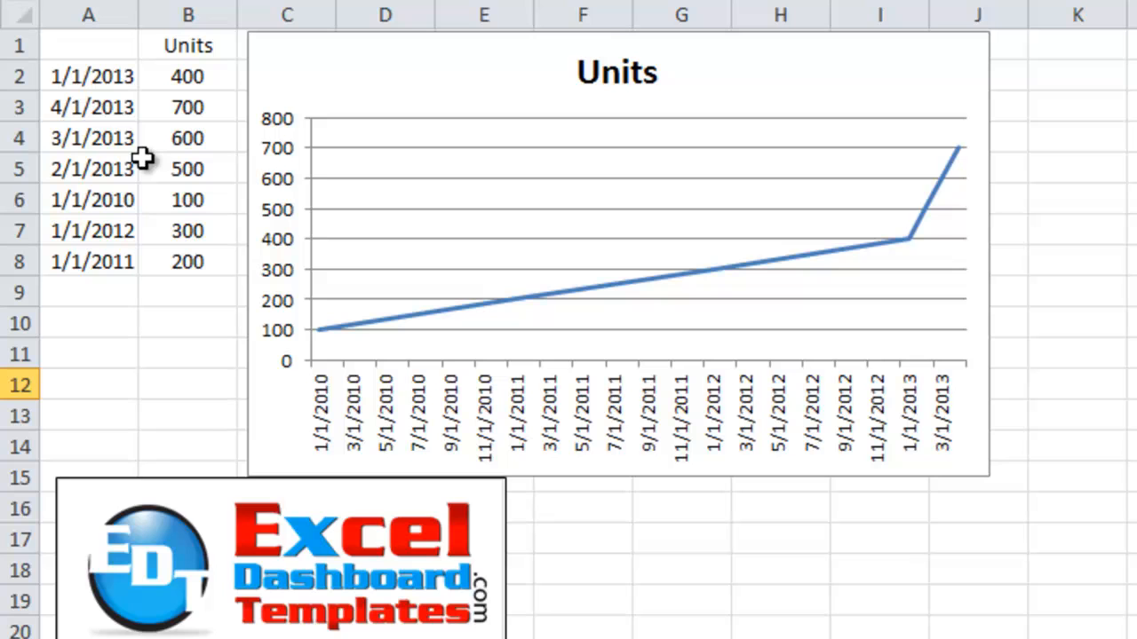
- Review the out-of-order dates in column A and their units values in column B
{"action": "left_click", "coordinate": [85, 77]}
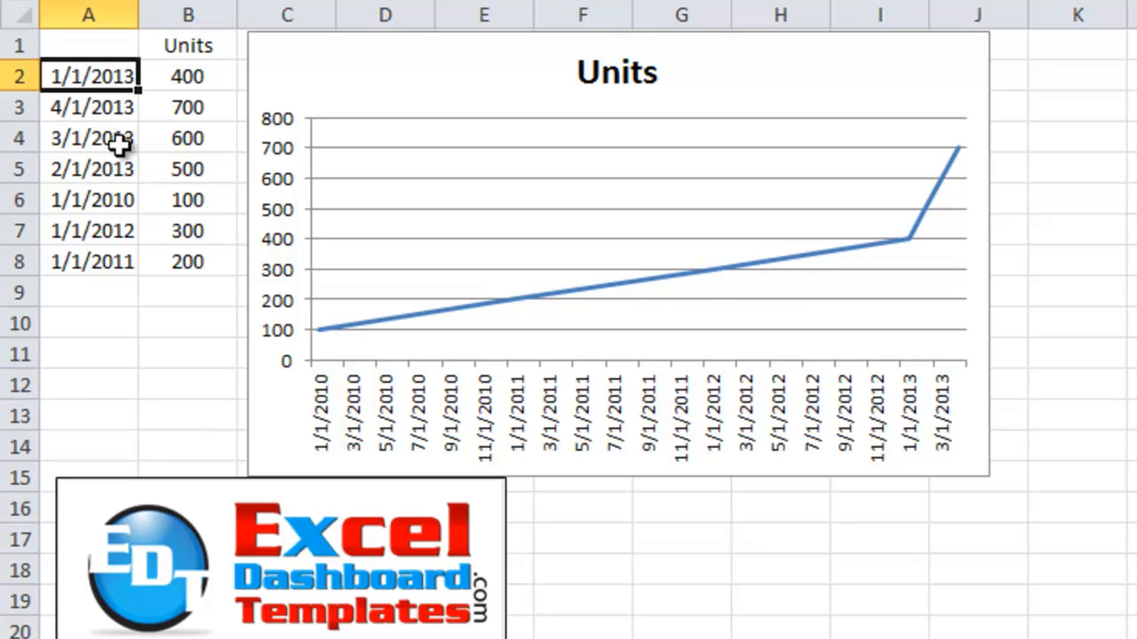
{"action": "left_click", "coordinate": [187, 76]}
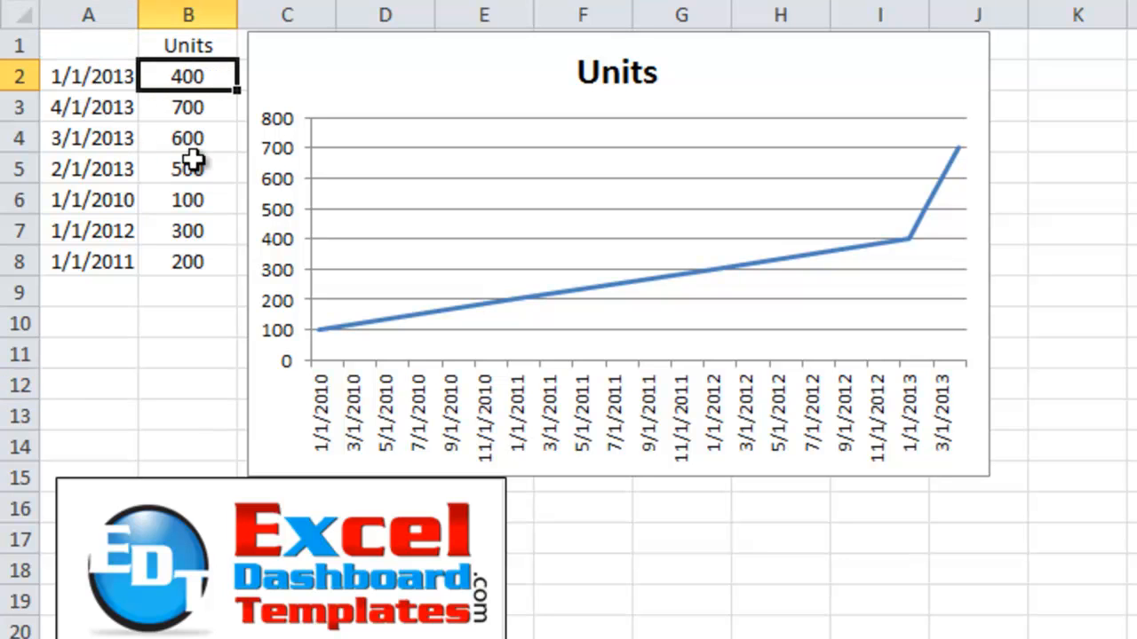
{"action": "mouse_move", "coordinate": [213, 267]}
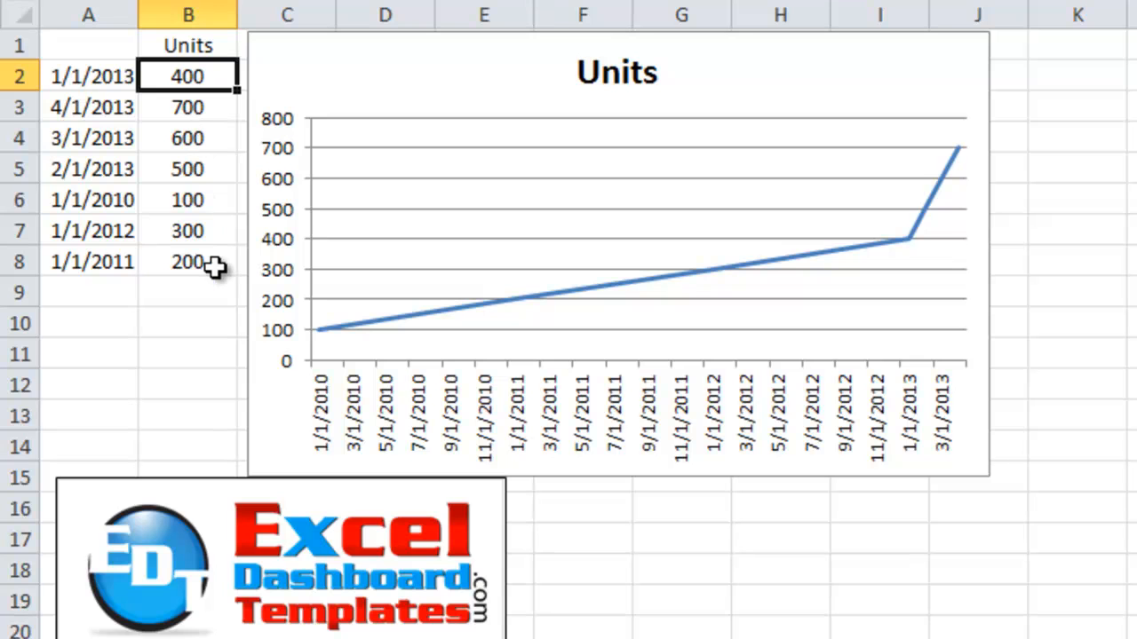
{"action": "mouse_move", "coordinate": [320, 279]}
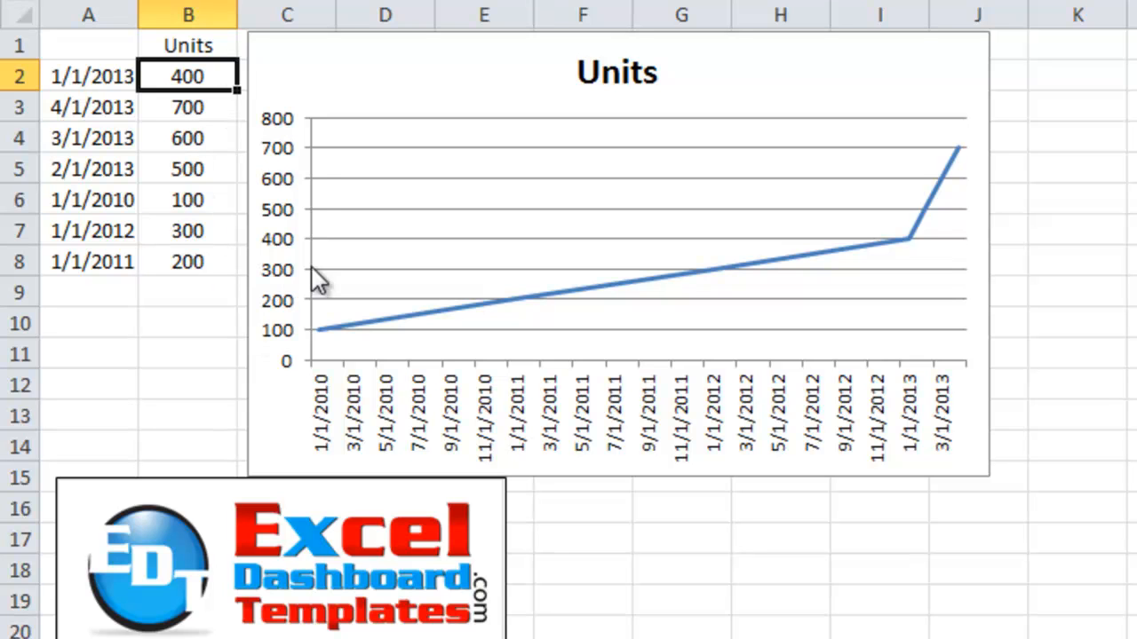
{"action": "mouse_move", "coordinate": [337, 253]}
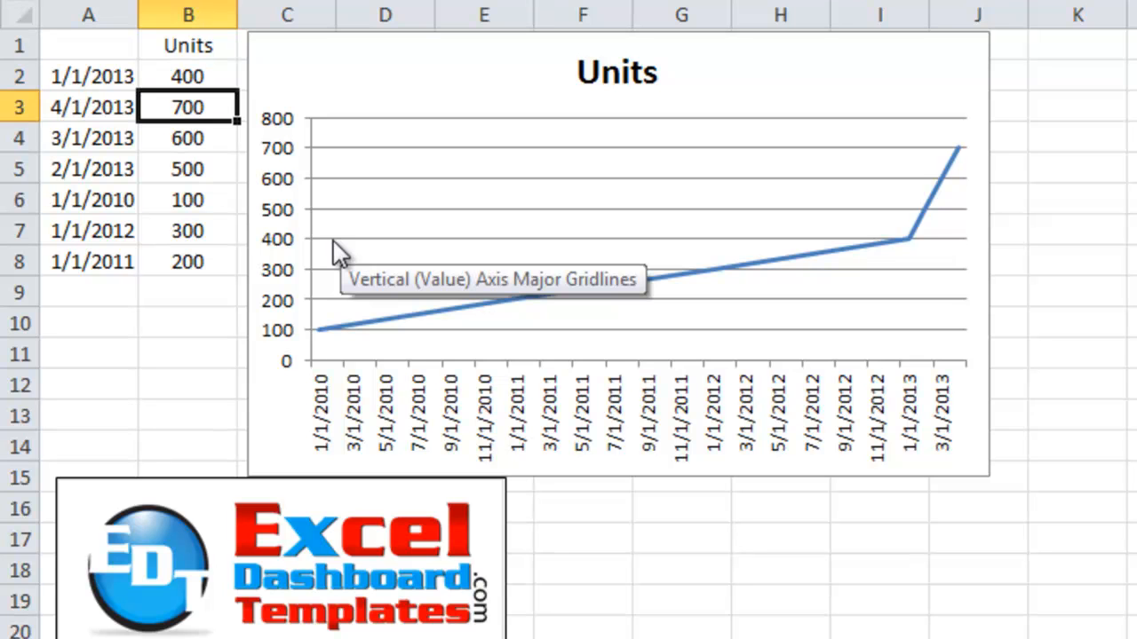
{"action": "left_click", "coordinate": [187, 138]}
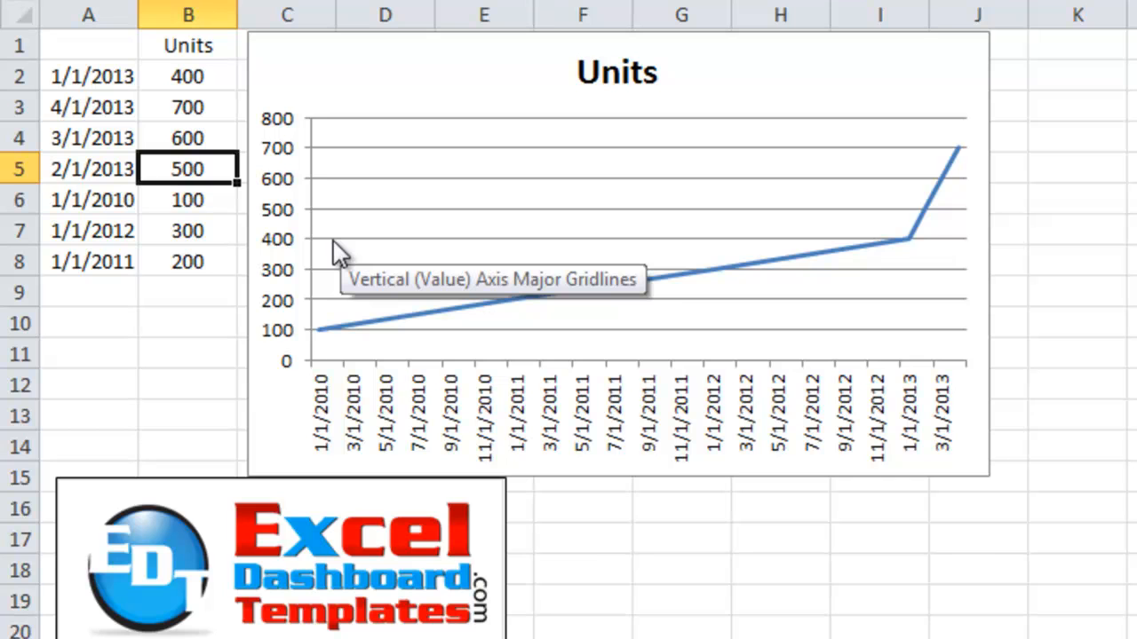
{"action": "left_click", "coordinate": [187, 230]}
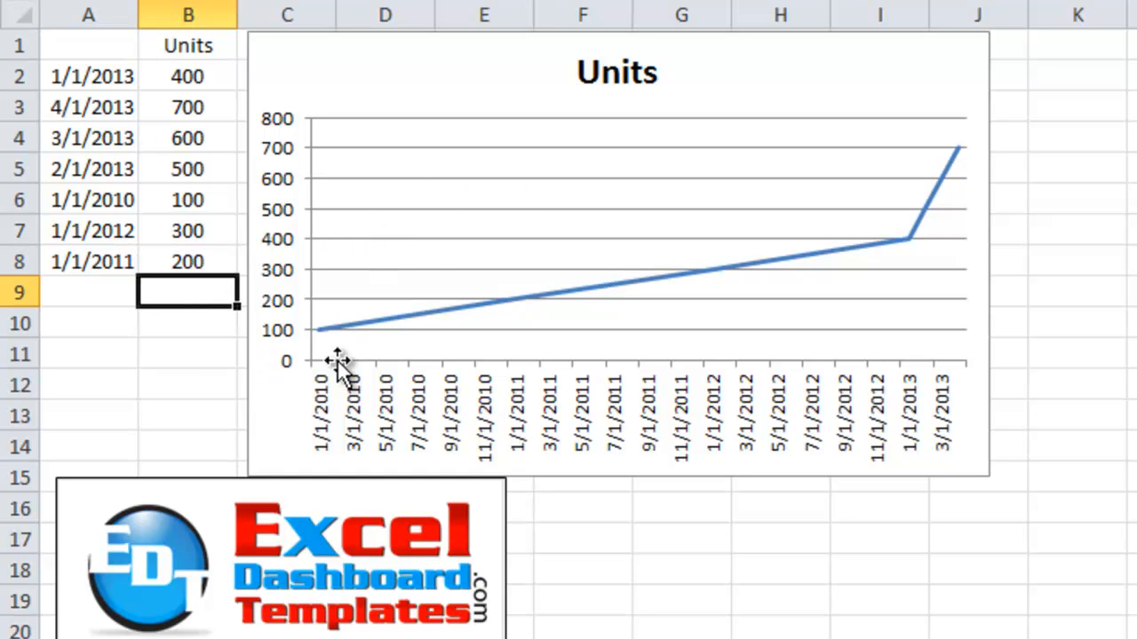
{"action": "mouse_move", "coordinate": [417, 332]}
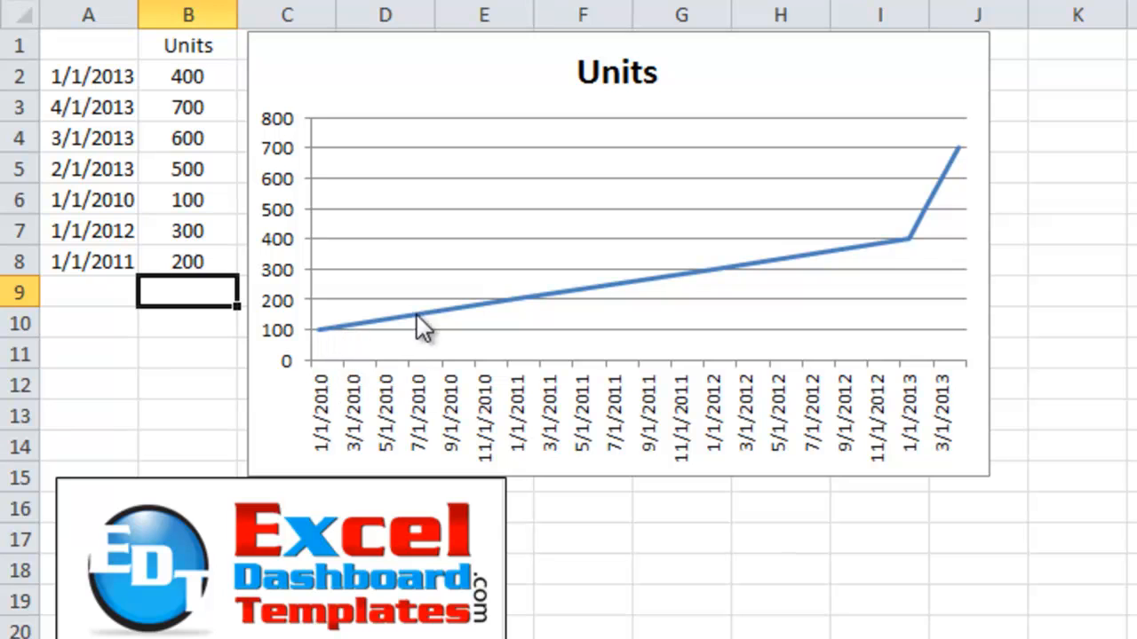
{"action": "mouse_move", "coordinate": [928, 197]}
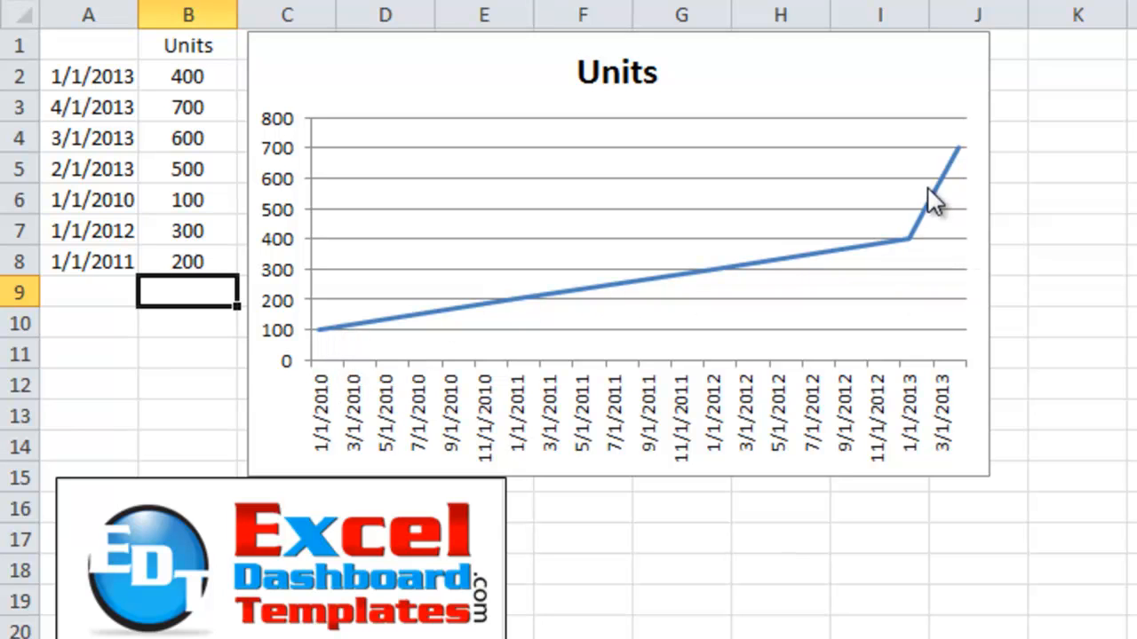
{"action": "mouse_move", "coordinate": [924, 240]}
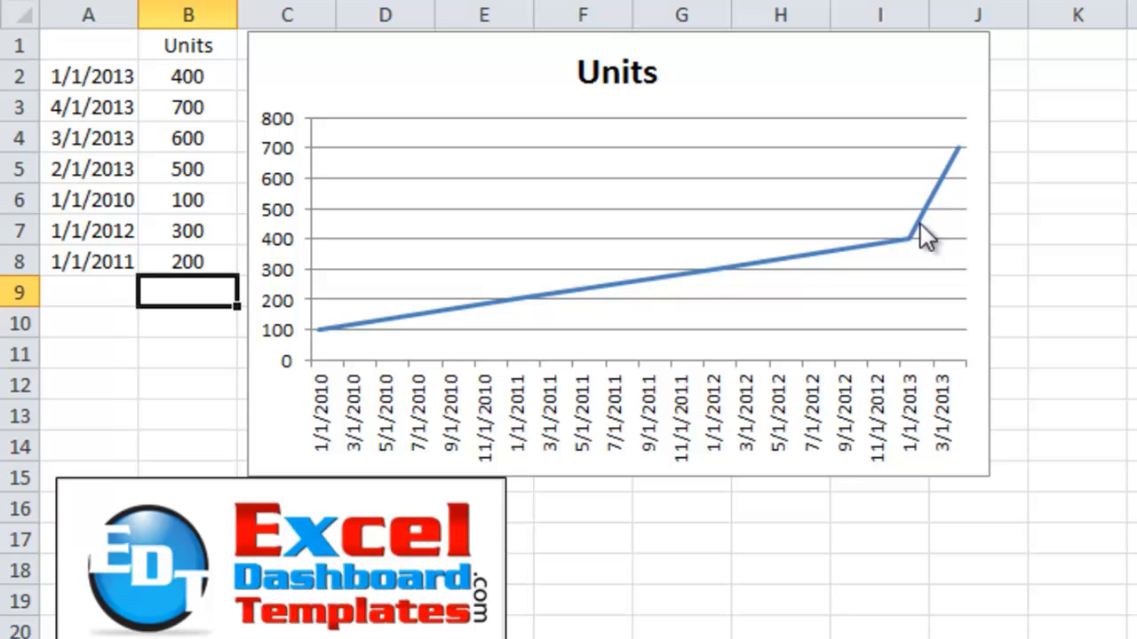
{"action": "mouse_move", "coordinate": [251, 175]}
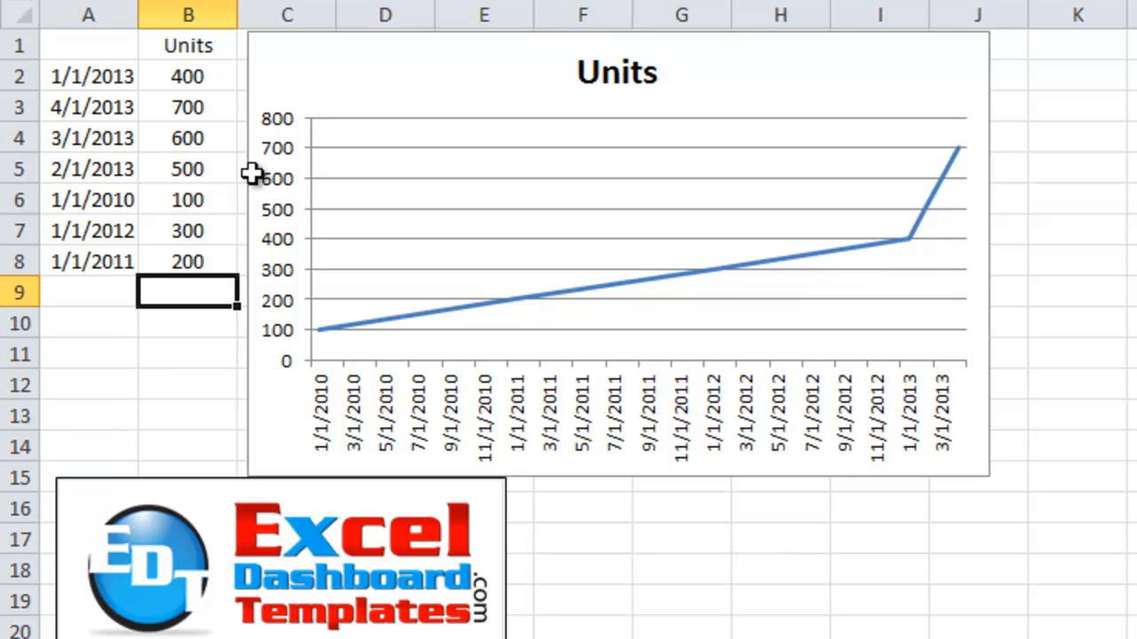
{"action": "mouse_move", "coordinate": [89, 77]}
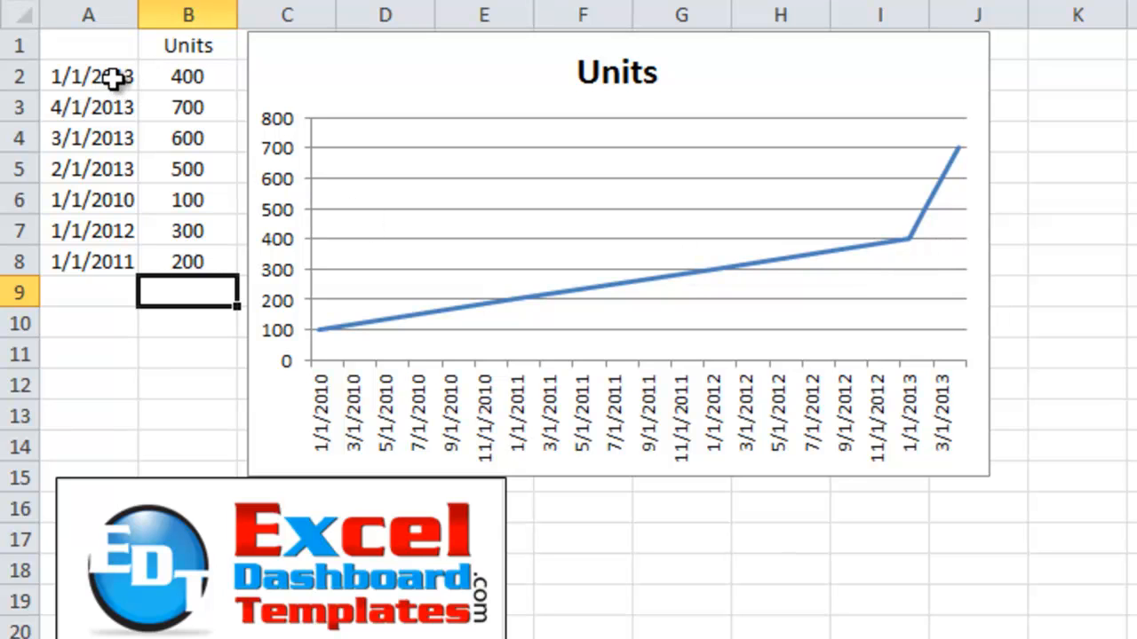
{"action": "left_click", "coordinate": [87, 75]}
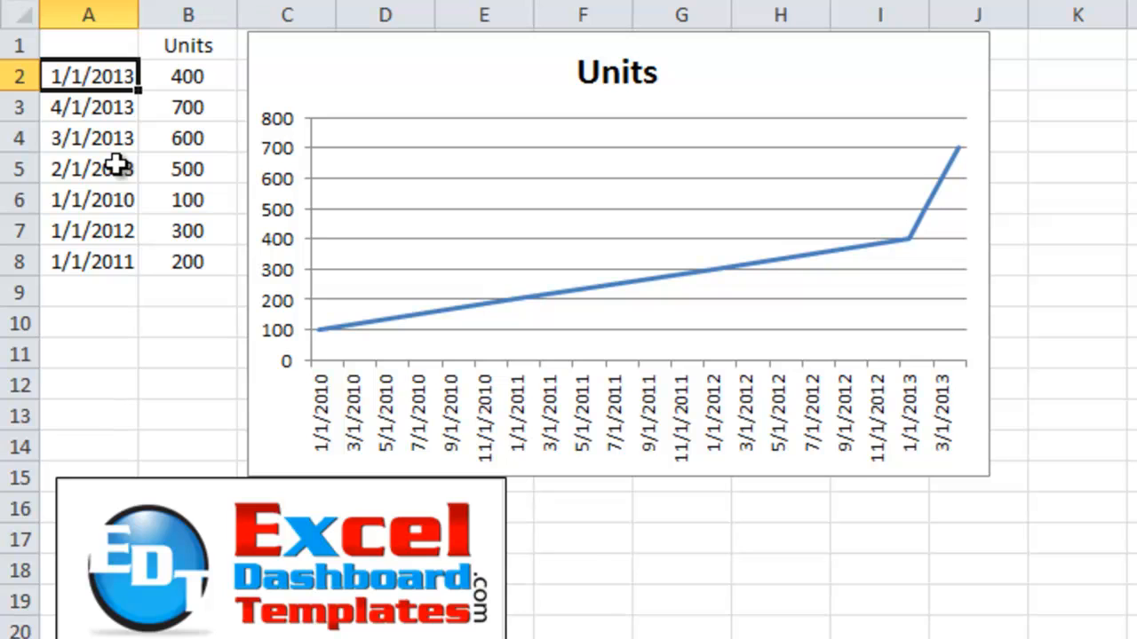
{"action": "mouse_move", "coordinate": [162, 172]}
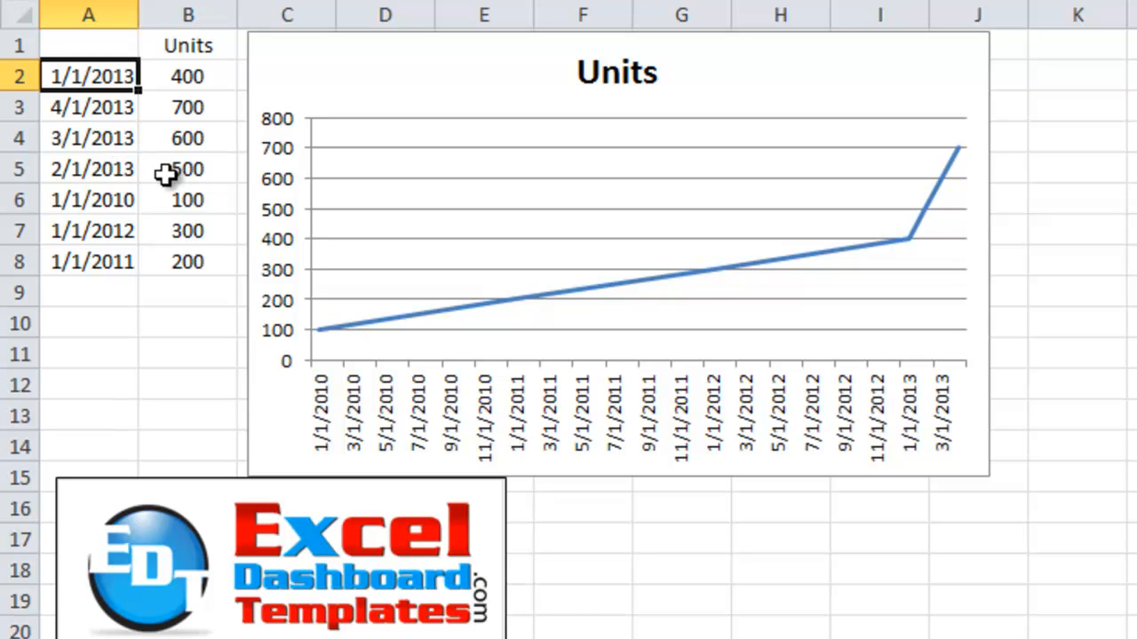
{"action": "mouse_move", "coordinate": [156, 239]}
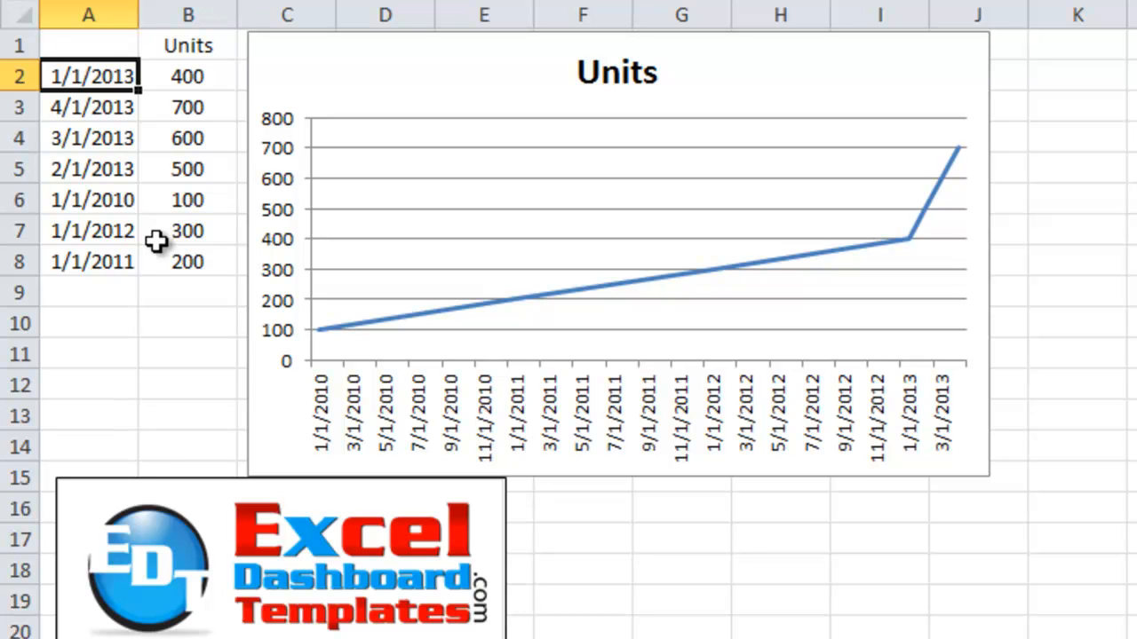
{"action": "left_click", "coordinate": [89, 107]}
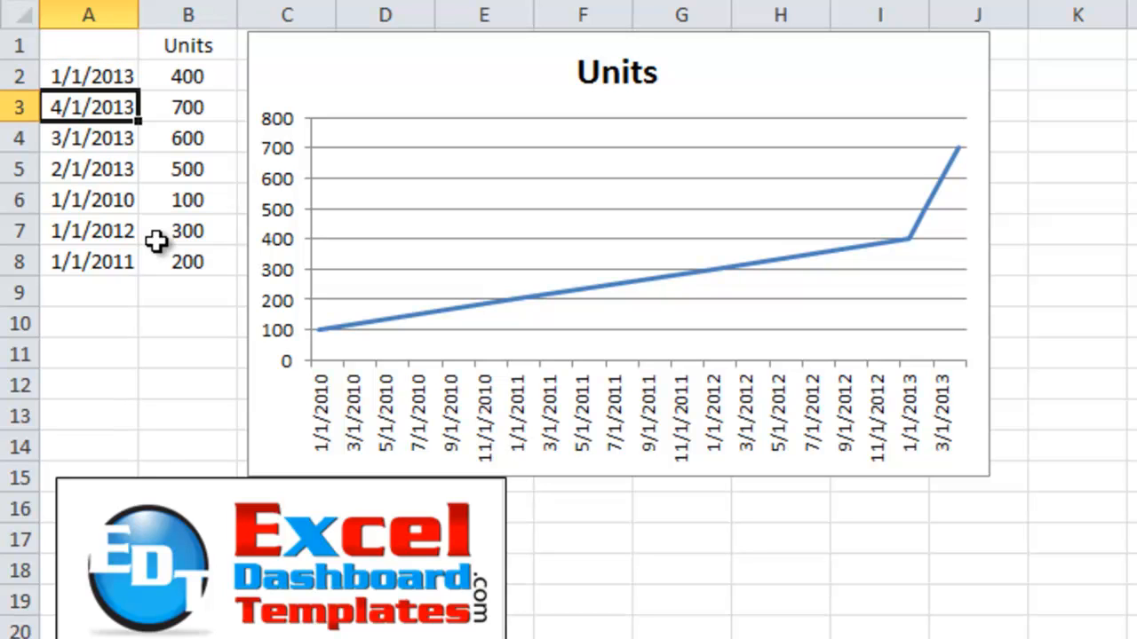
{"action": "left_click", "coordinate": [88, 137]}
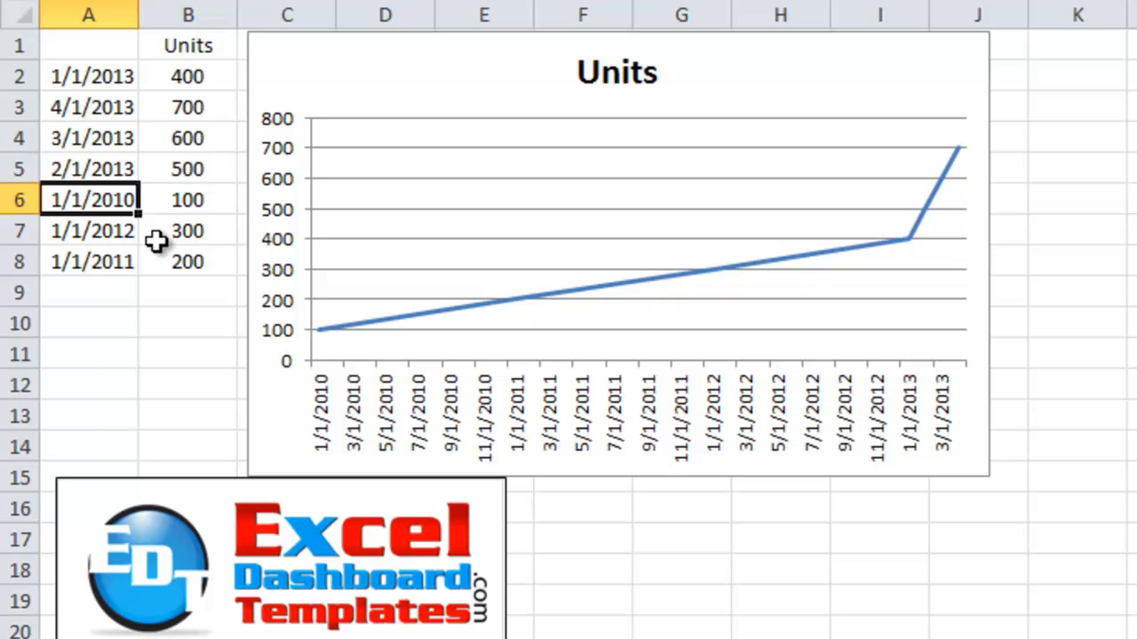
{"action": "left_click", "coordinate": [88, 261]}
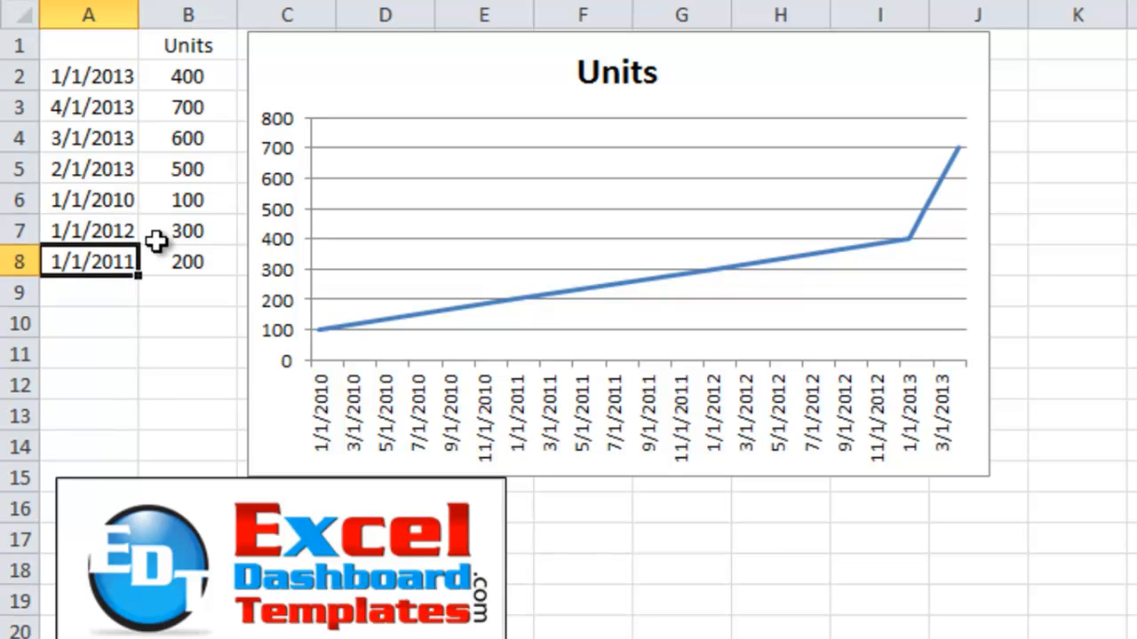
{"action": "left_click", "coordinate": [187, 292]}
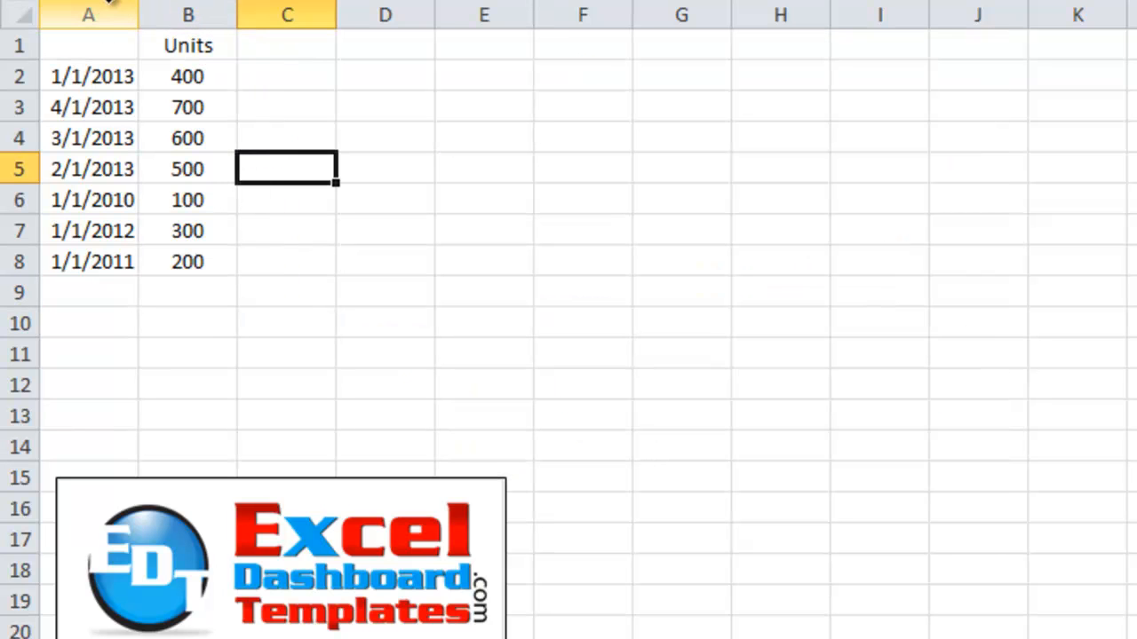
- Insert the first 2-D Line chart from A1:B8 and select its Units series
{"action": "left_click", "coordinate": [88, 45]}
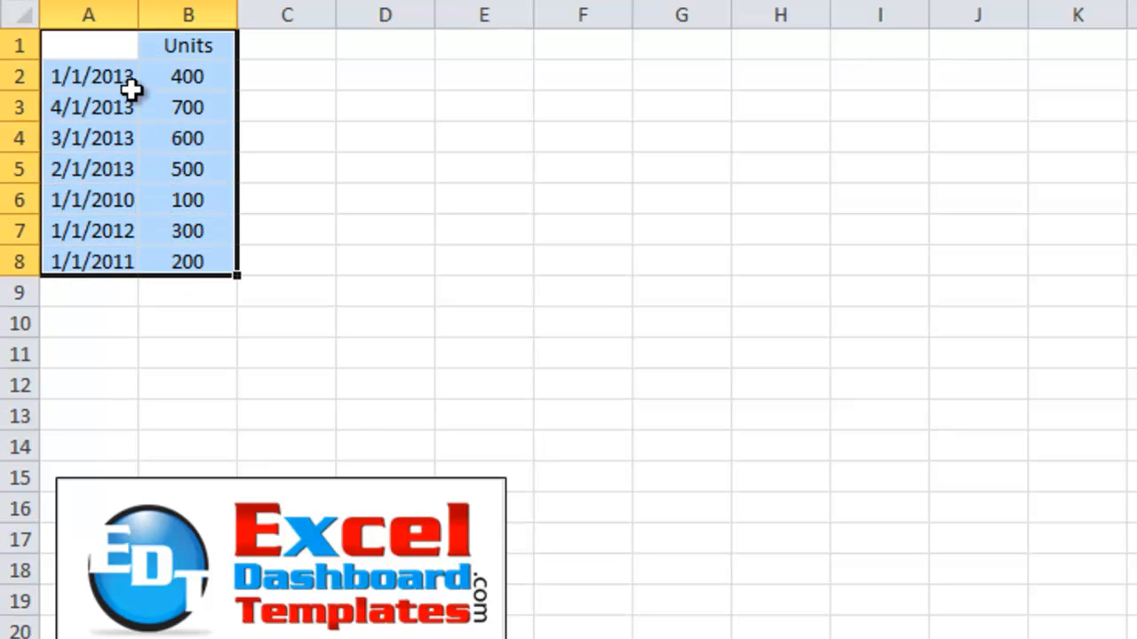
{"action": "mouse_move", "coordinate": [86, 66]}
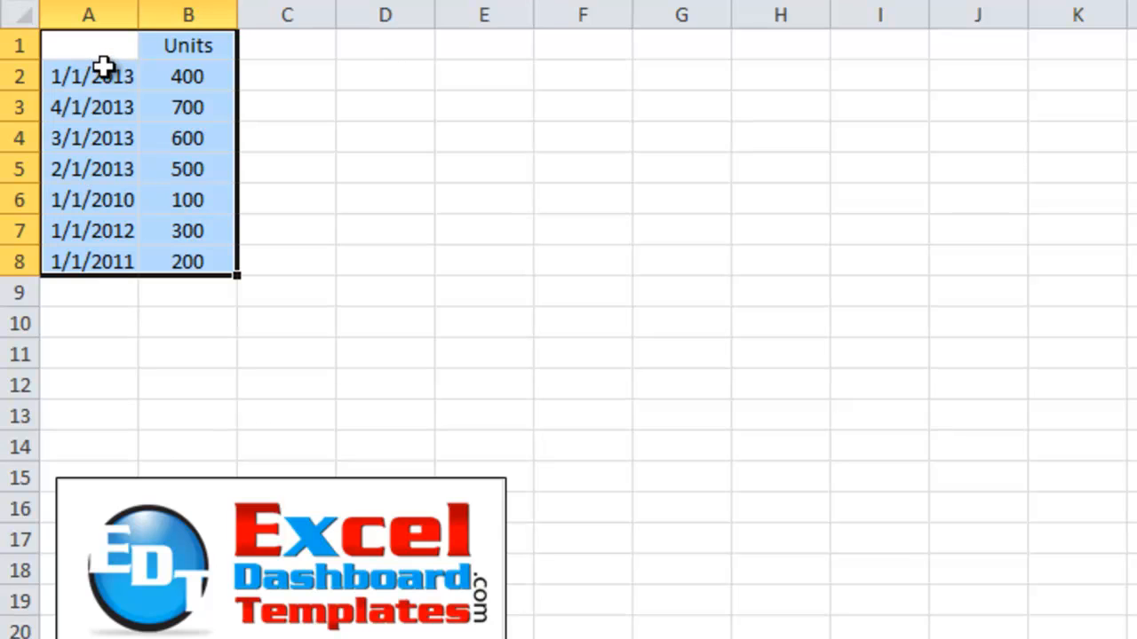
{"action": "mouse_move", "coordinate": [109, 123]}
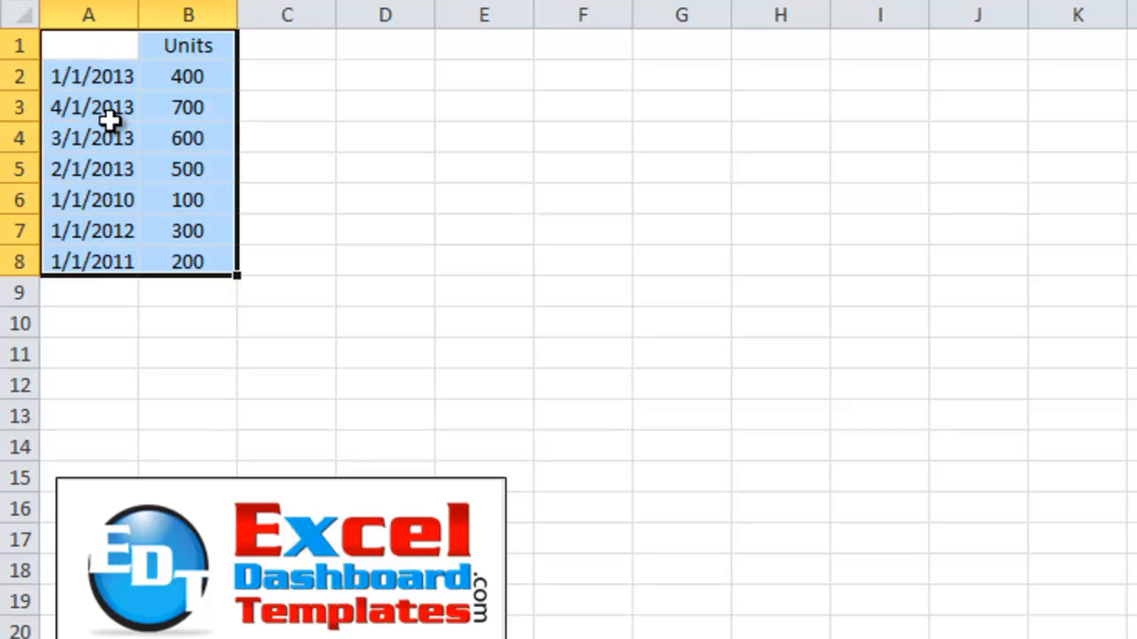
{"action": "mouse_move", "coordinate": [135, 213]}
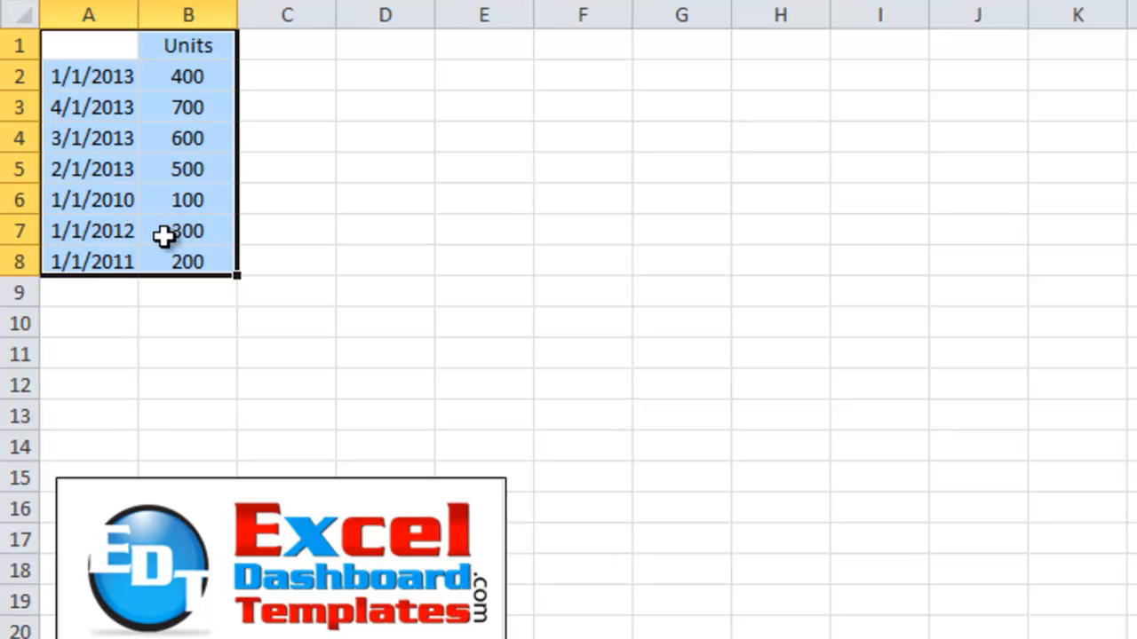
{"action": "mouse_move", "coordinate": [109, 110]}
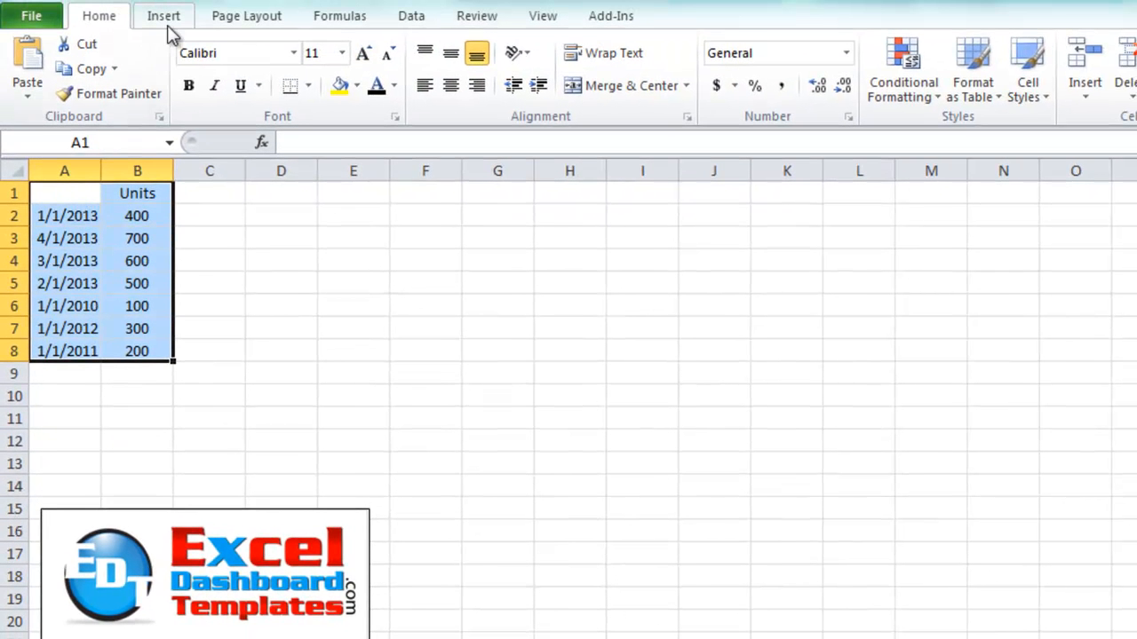
{"action": "left_click", "coordinate": [163, 15]}
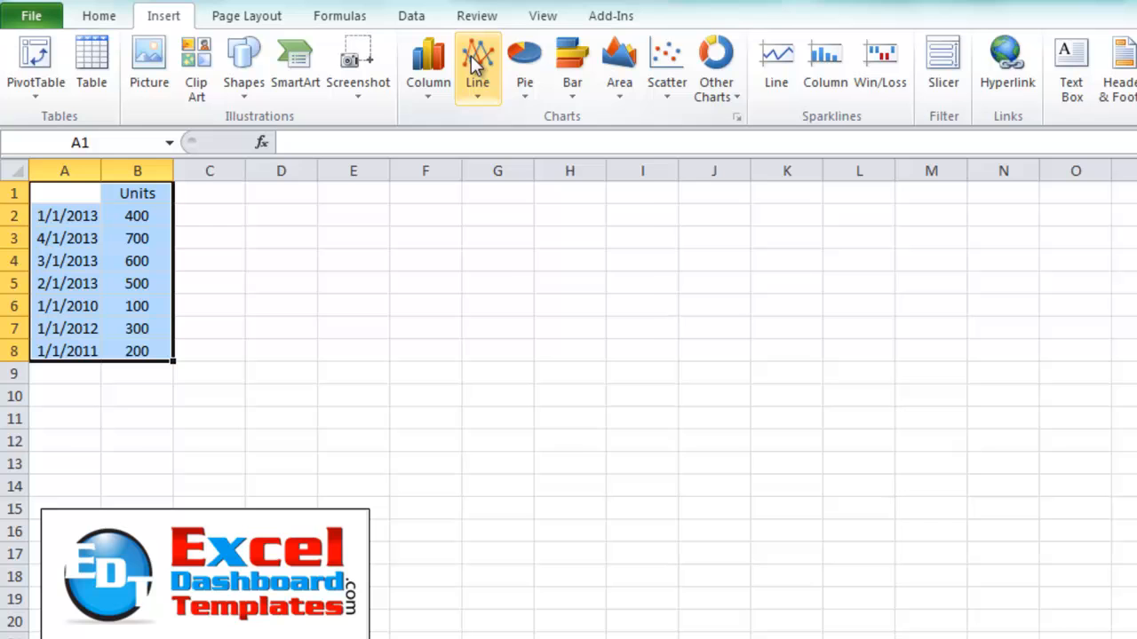
{"action": "left_click", "coordinate": [476, 57]}
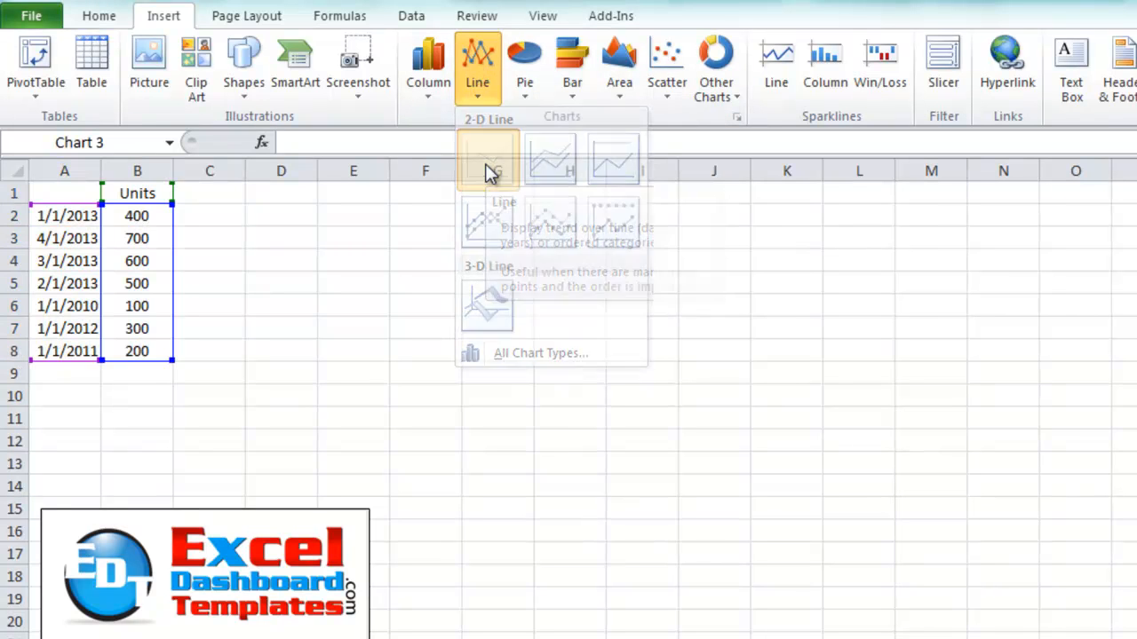
{"action": "left_click", "coordinate": [486, 158]}
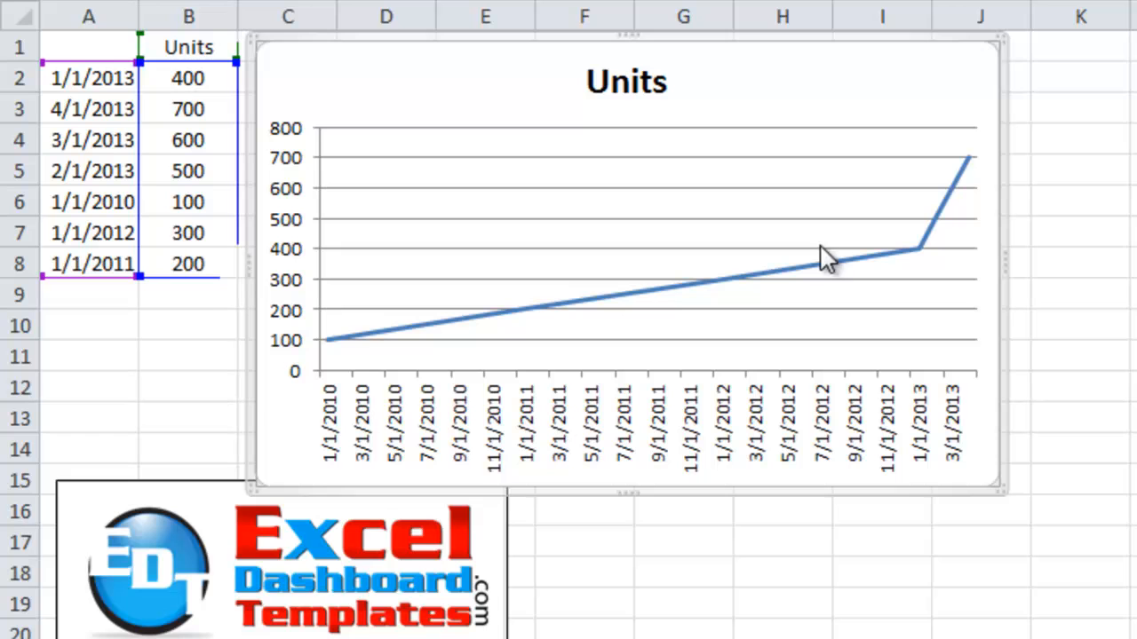
{"action": "mouse_move", "coordinate": [342, 384]}
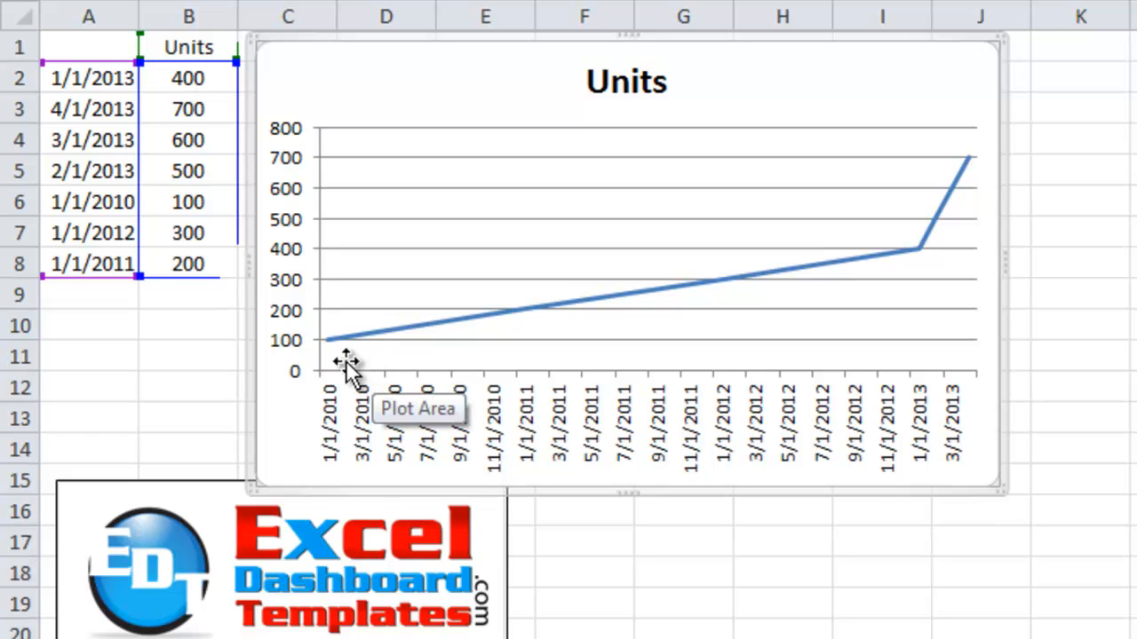
{"action": "left_click", "coordinate": [335, 340]}
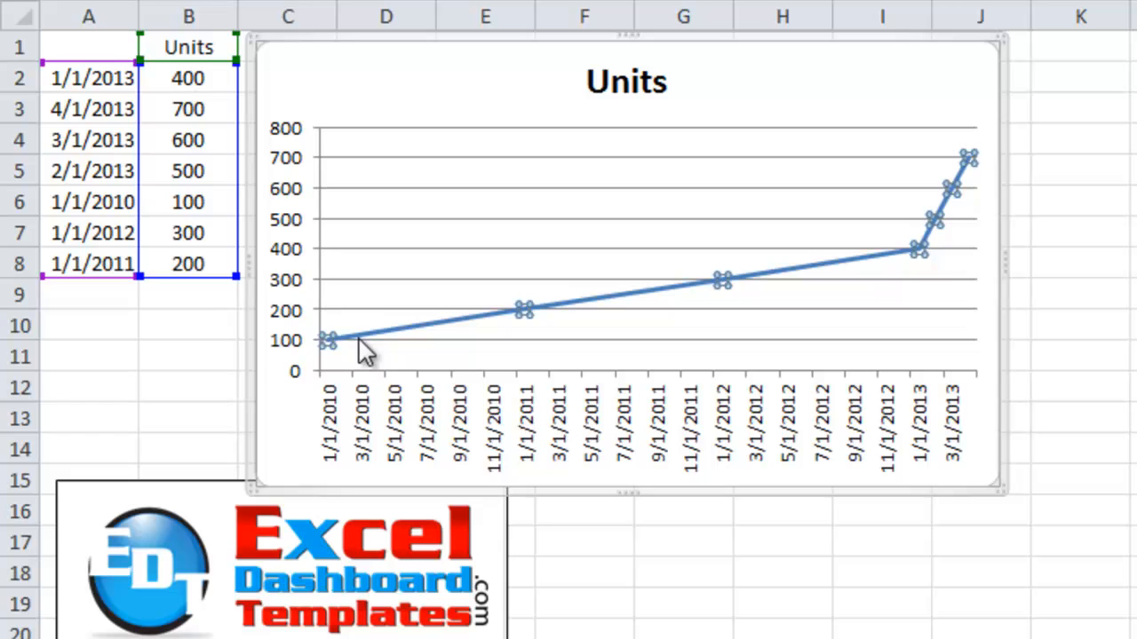
{"action": "mouse_move", "coordinate": [546, 315]}
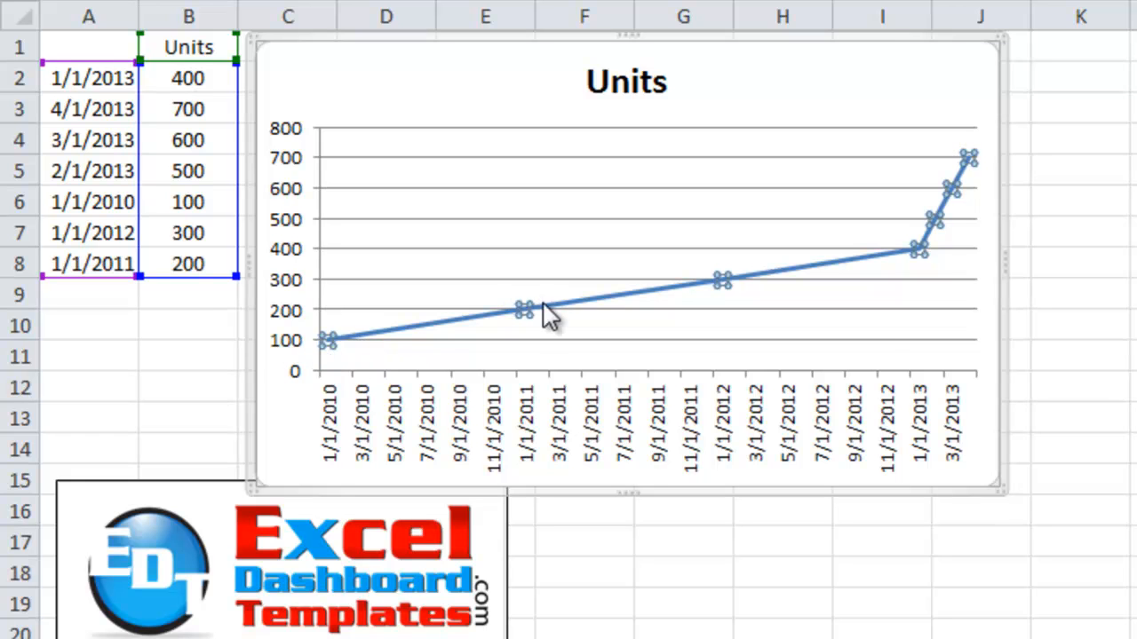
{"action": "mouse_move", "coordinate": [360, 439]}
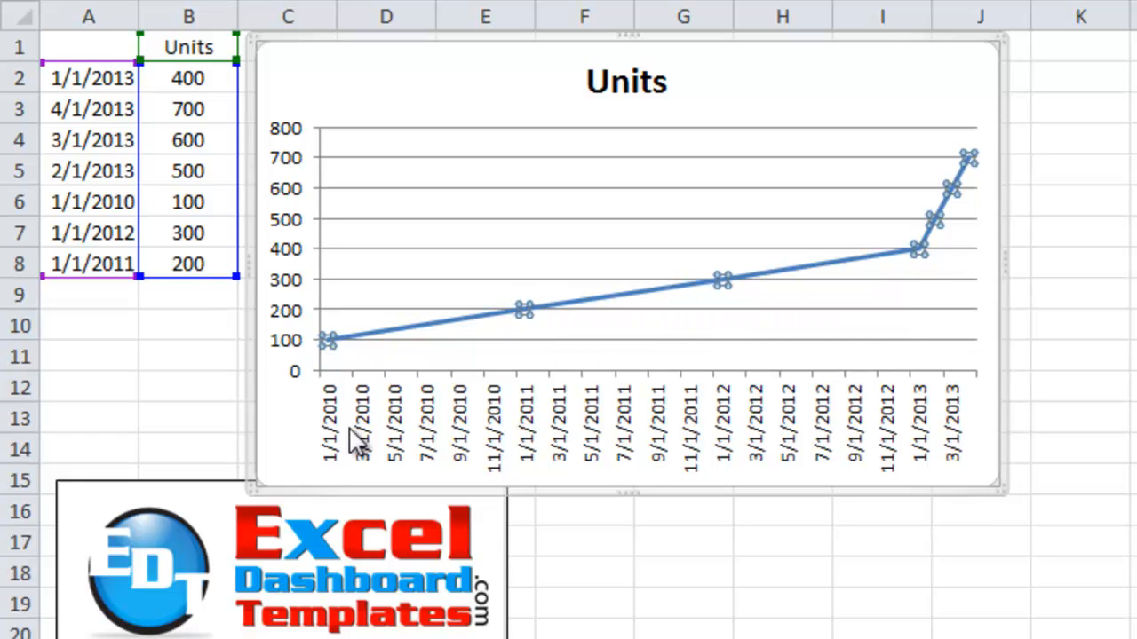
{"action": "mouse_move", "coordinate": [885, 428]}
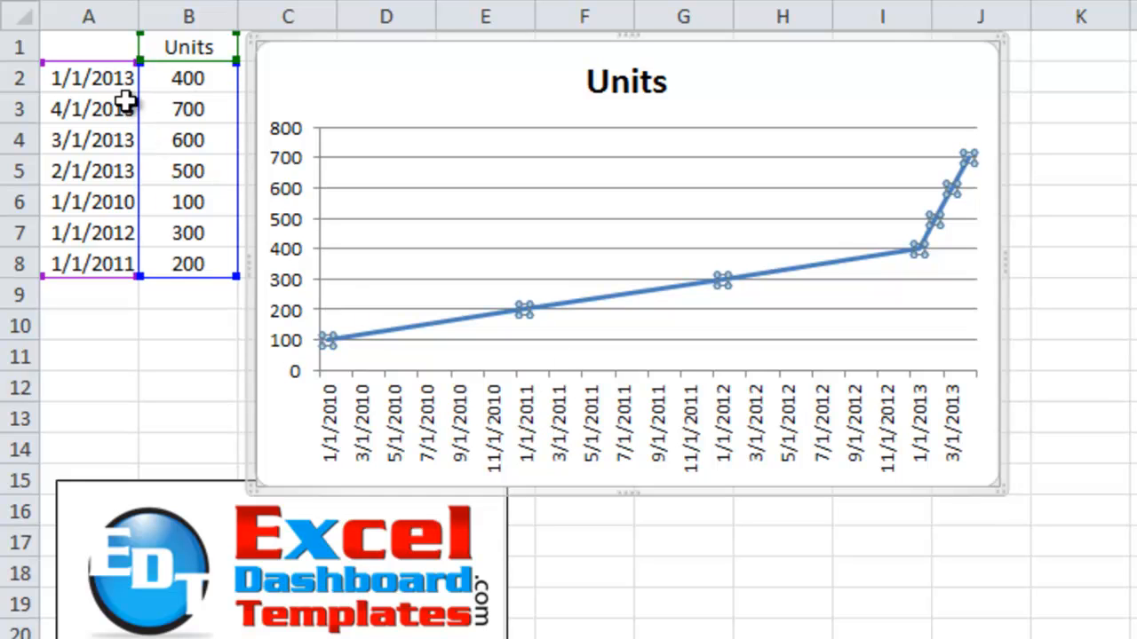
{"action": "mouse_move", "coordinate": [344, 366]}
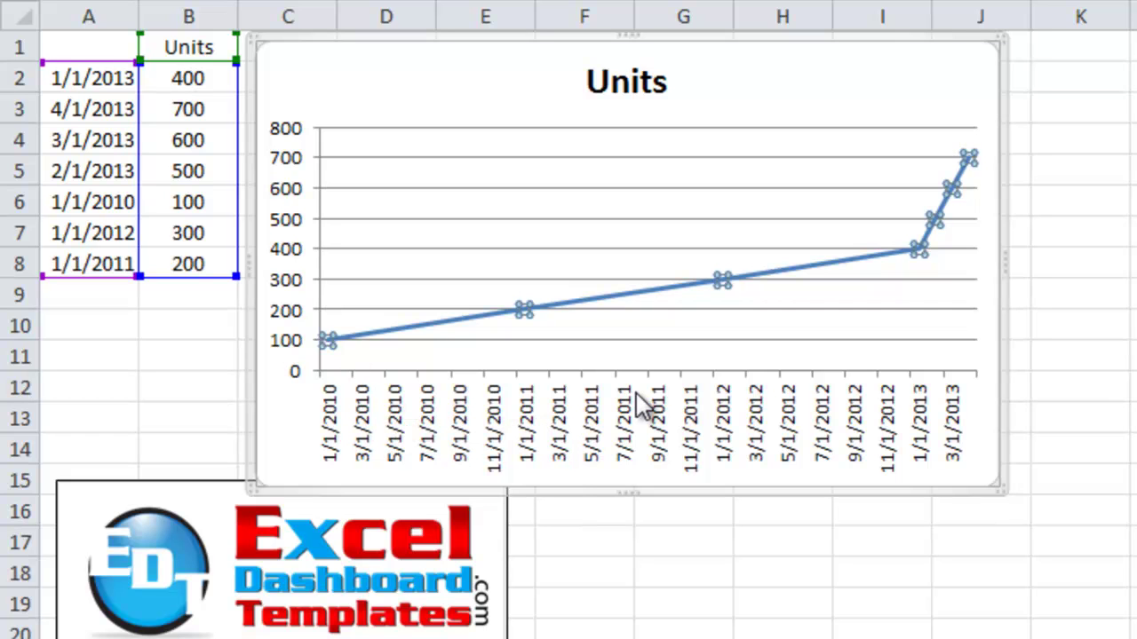
{"action": "mouse_move", "coordinate": [814, 437]}
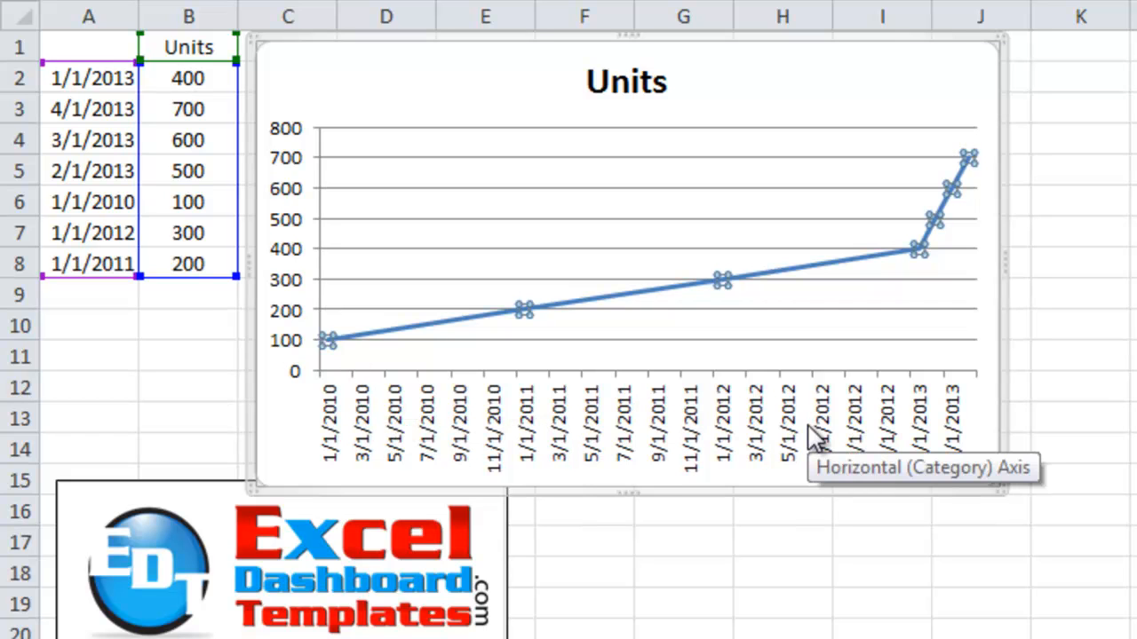
{"action": "mouse_move", "coordinate": [946, 239]}
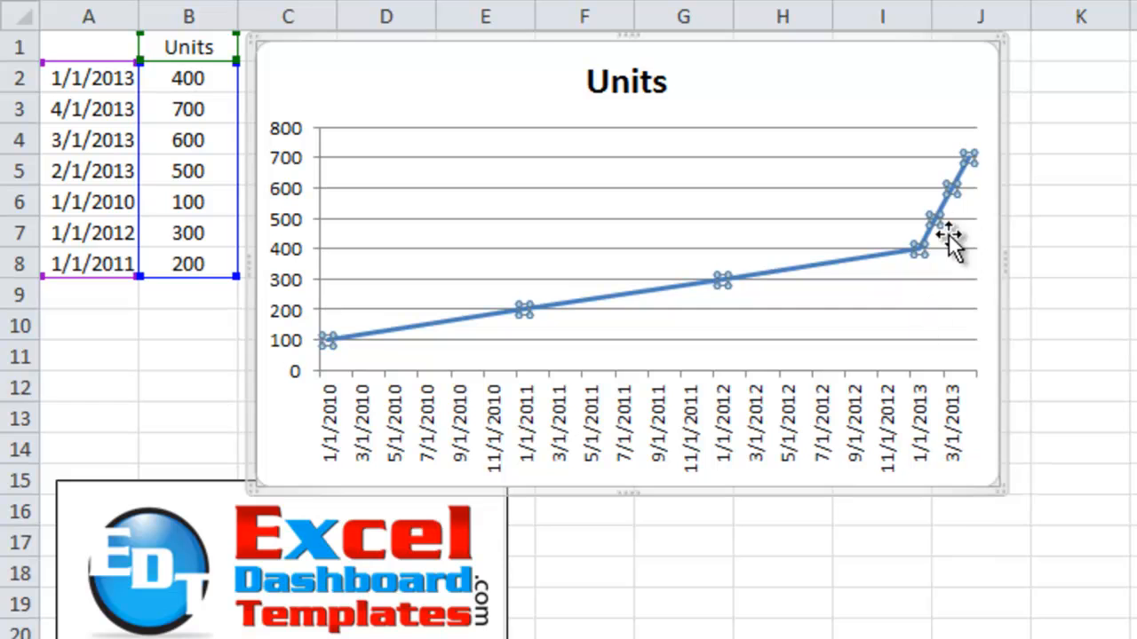
{"action": "mouse_move", "coordinate": [427, 344]}
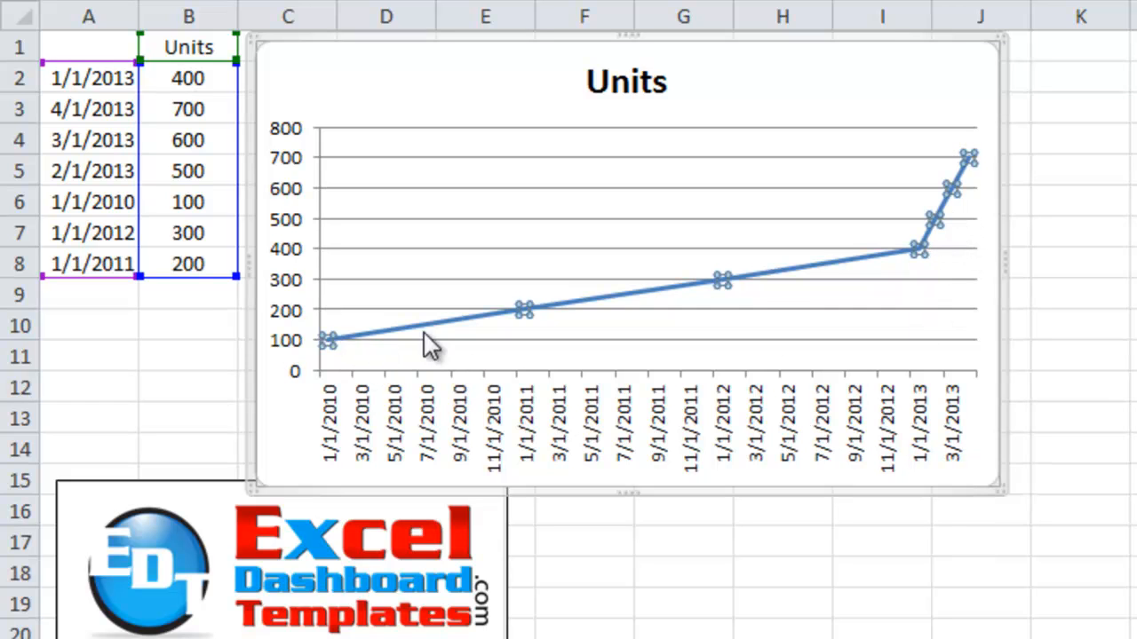
{"action": "mouse_move", "coordinate": [723, 280]}
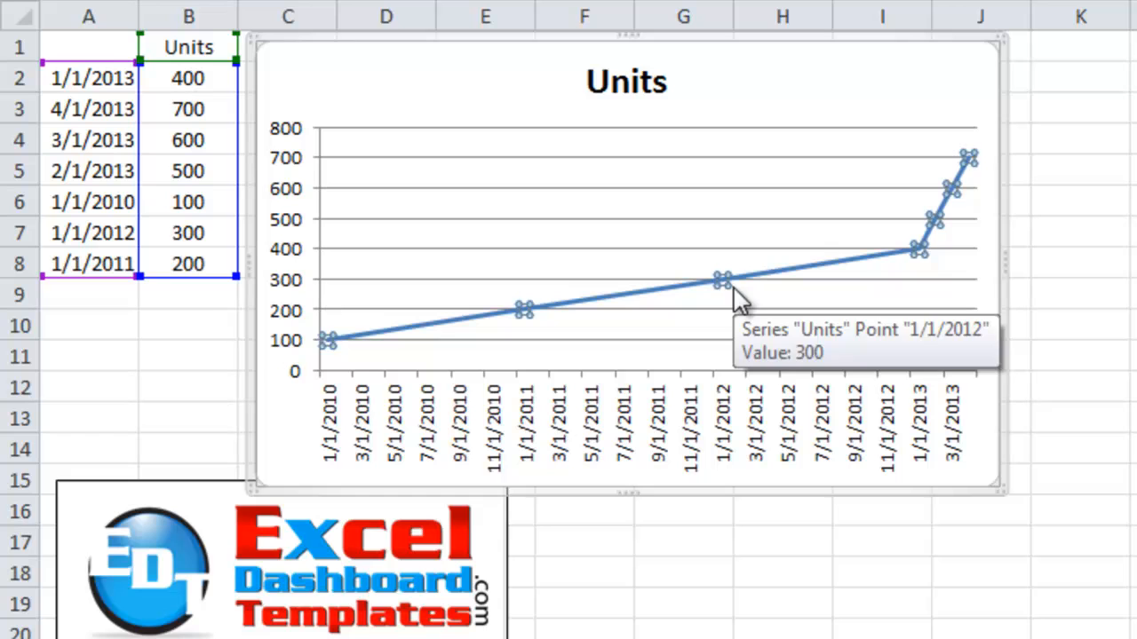
{"action": "mouse_move", "coordinate": [937, 252]}
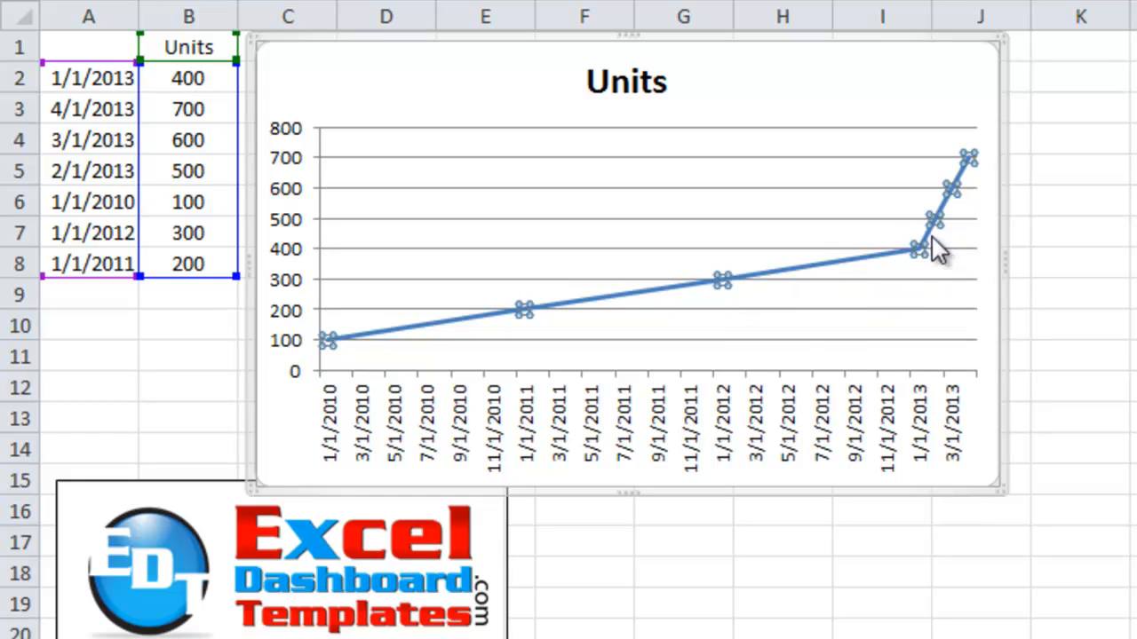
{"action": "mouse_move", "coordinate": [969, 170]}
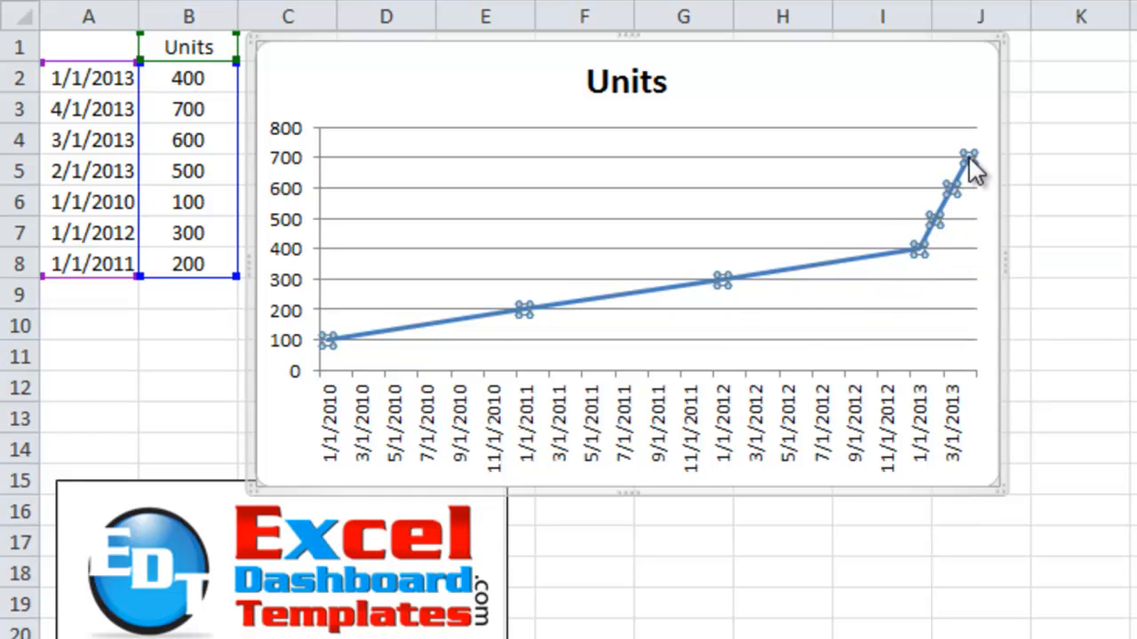
{"action": "mouse_move", "coordinate": [965, 158]}
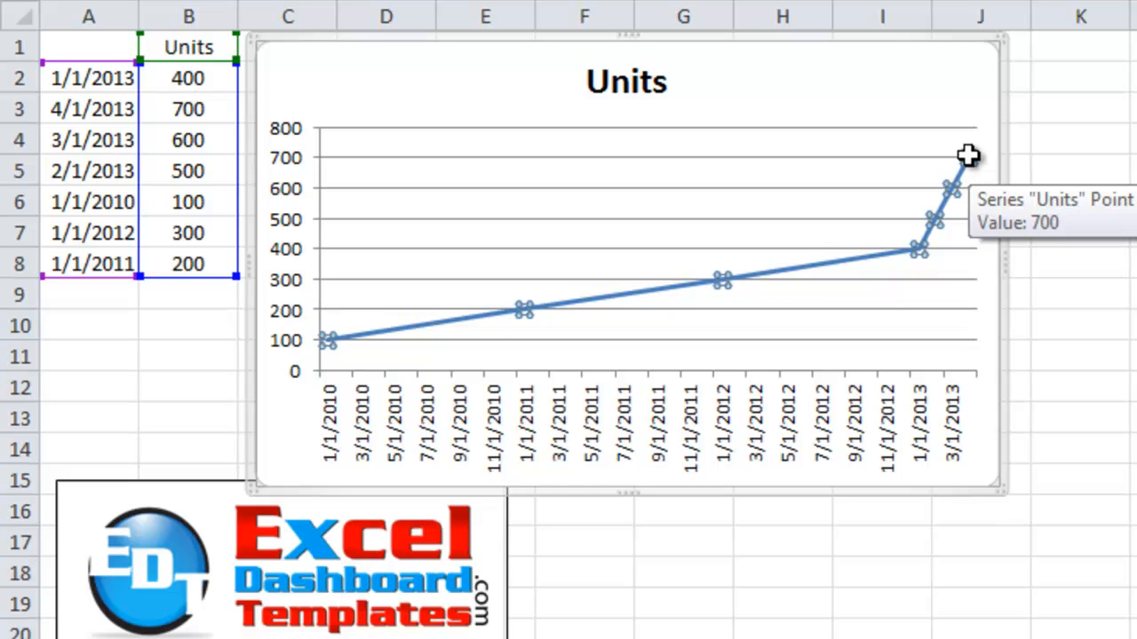
{"action": "mouse_move", "coordinate": [968, 182]}
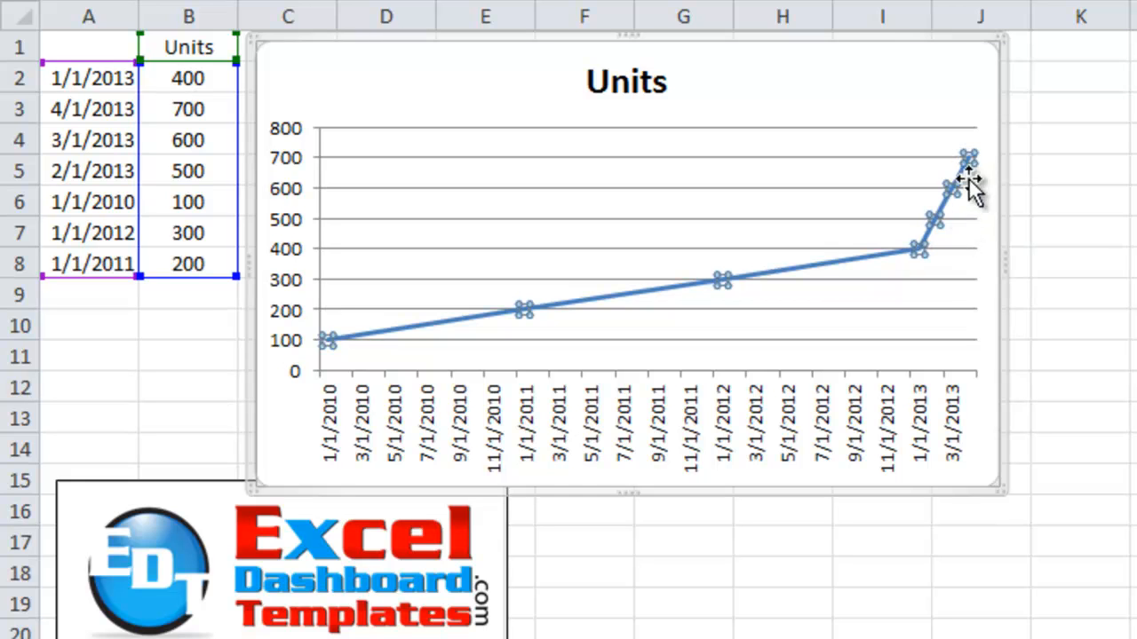
{"action": "mouse_move", "coordinate": [946, 230]}
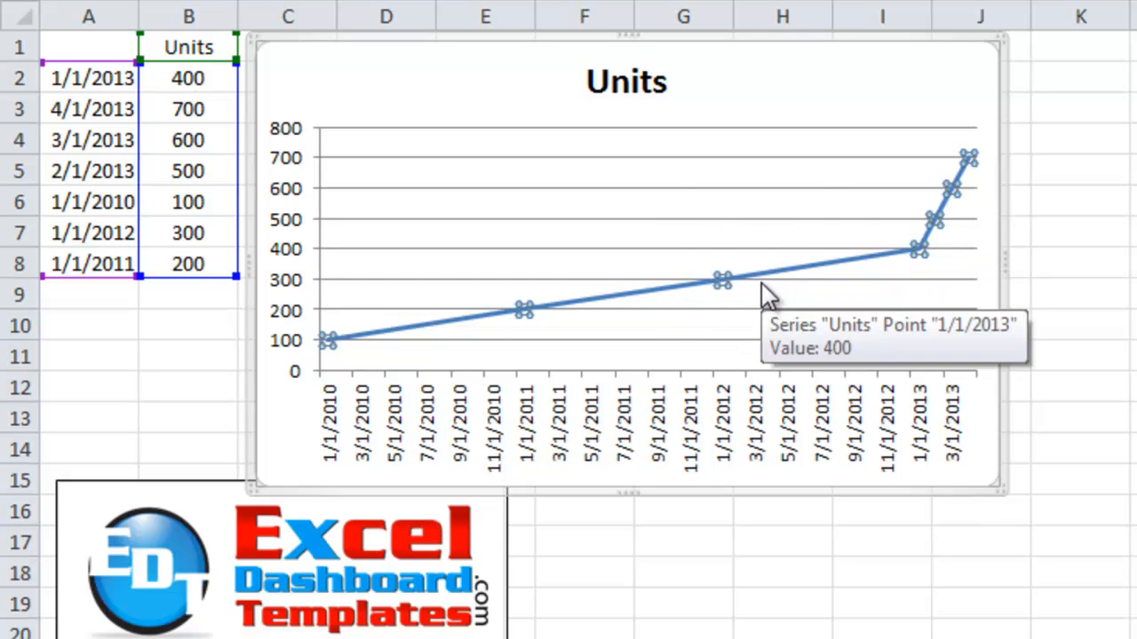
{"action": "mouse_move", "coordinate": [391, 347]}
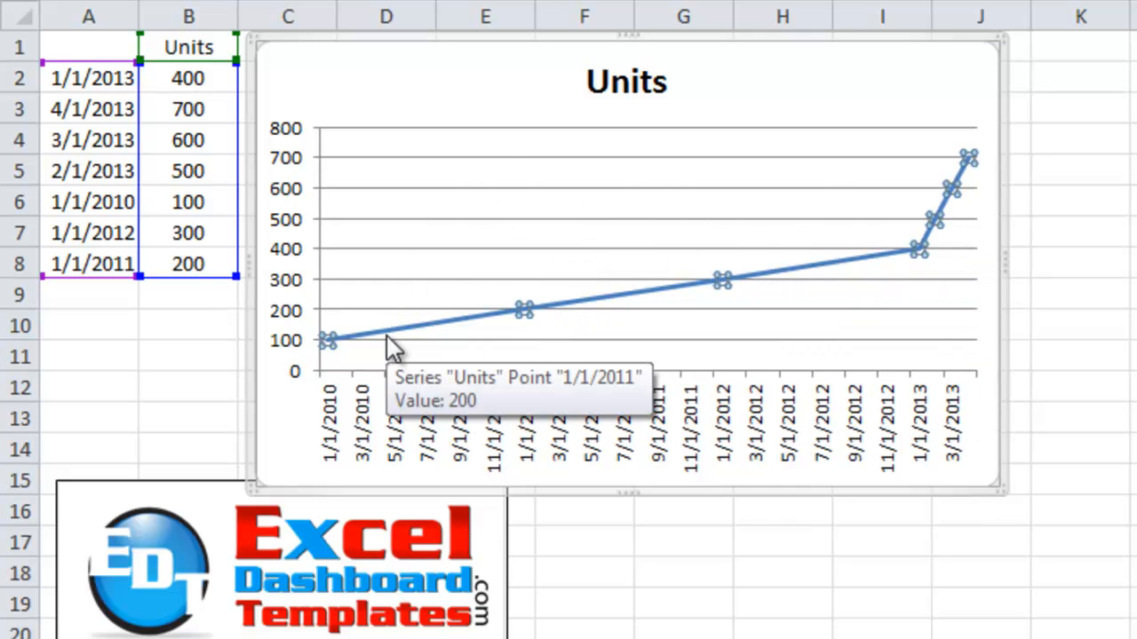
{"action": "mouse_move", "coordinate": [415, 431]}
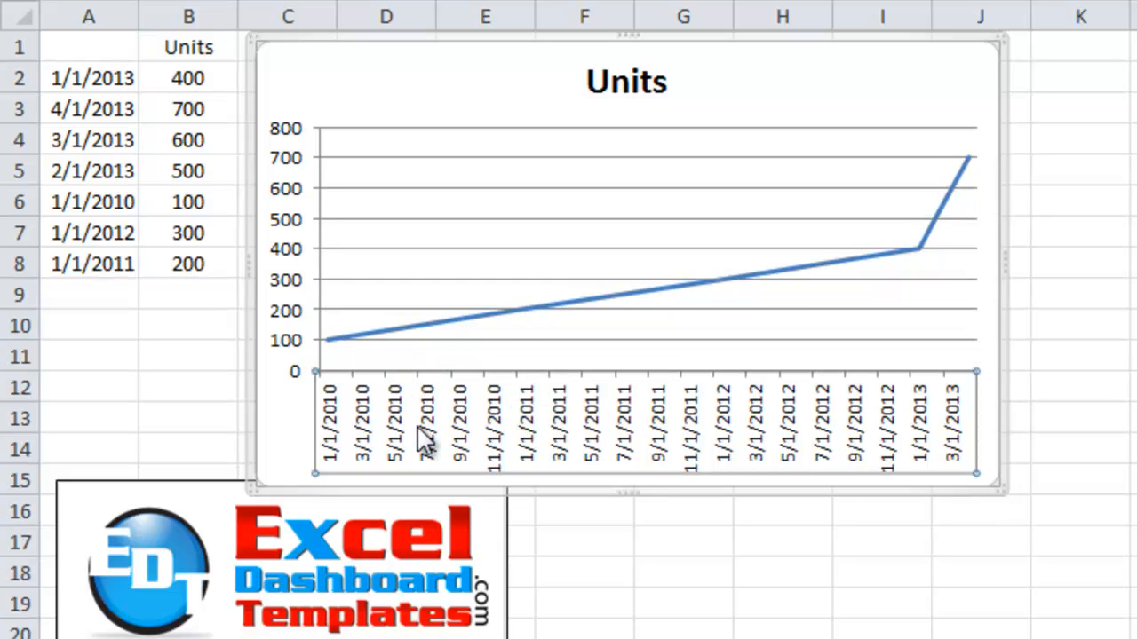
{"action": "mouse_move", "coordinate": [480, 318]}
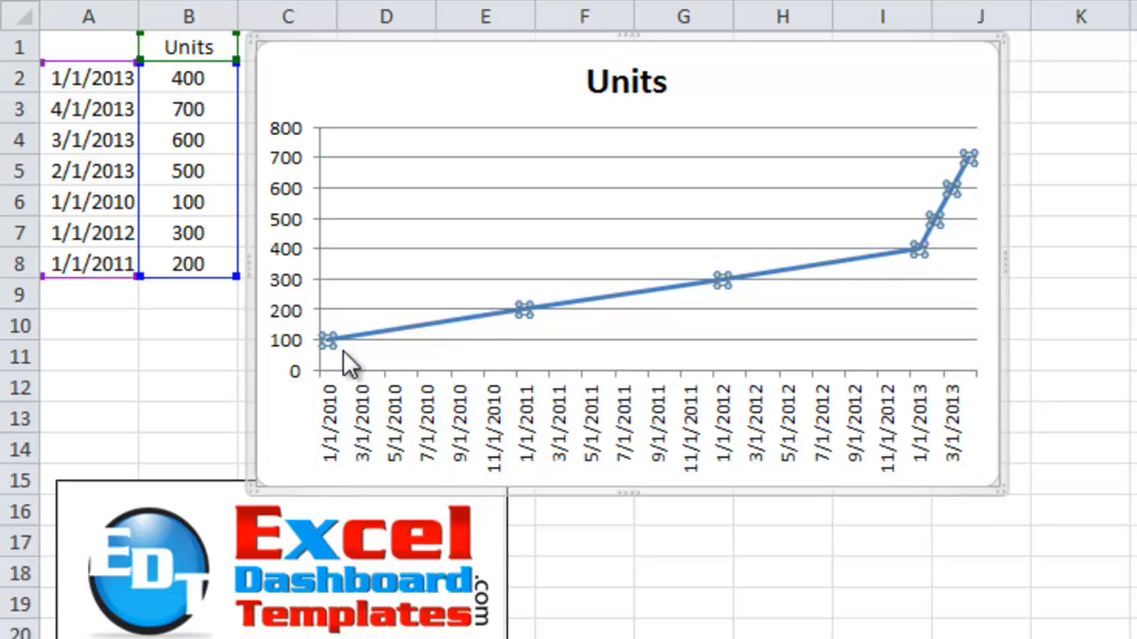
{"action": "mouse_move", "coordinate": [946, 180]}
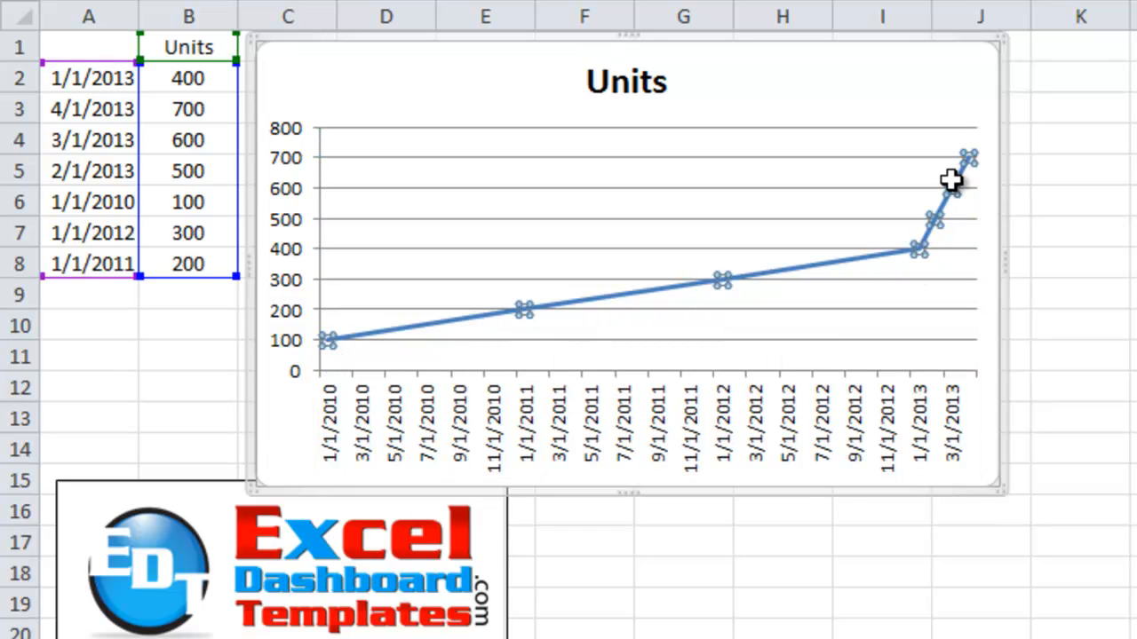
{"action": "mouse_move", "coordinate": [709, 444]}
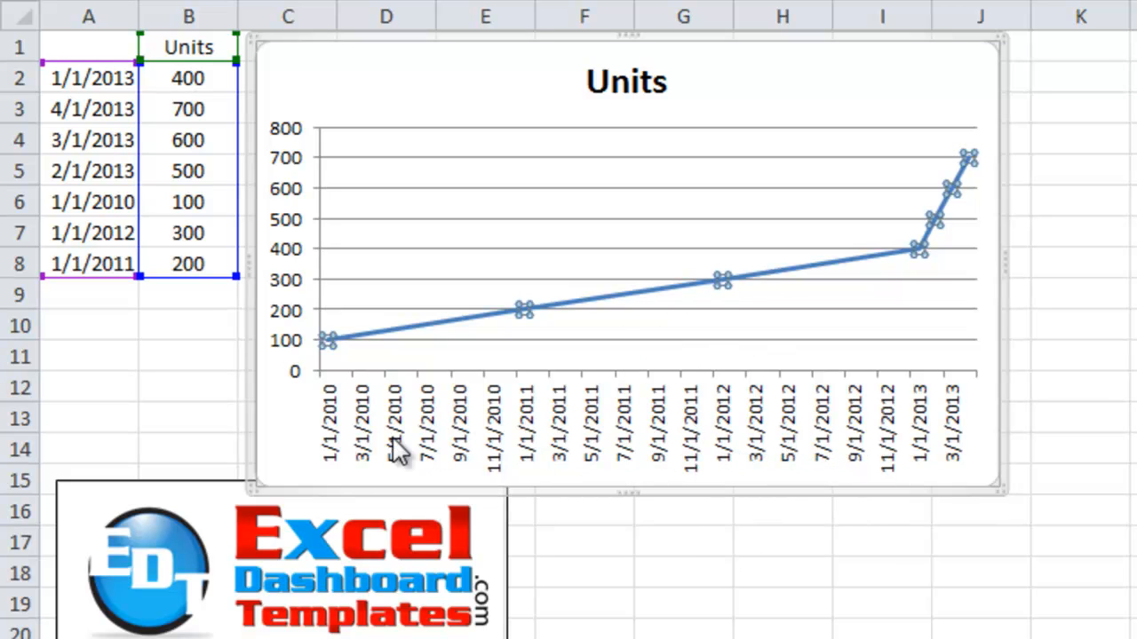
{"action": "mouse_move", "coordinate": [901, 426]}
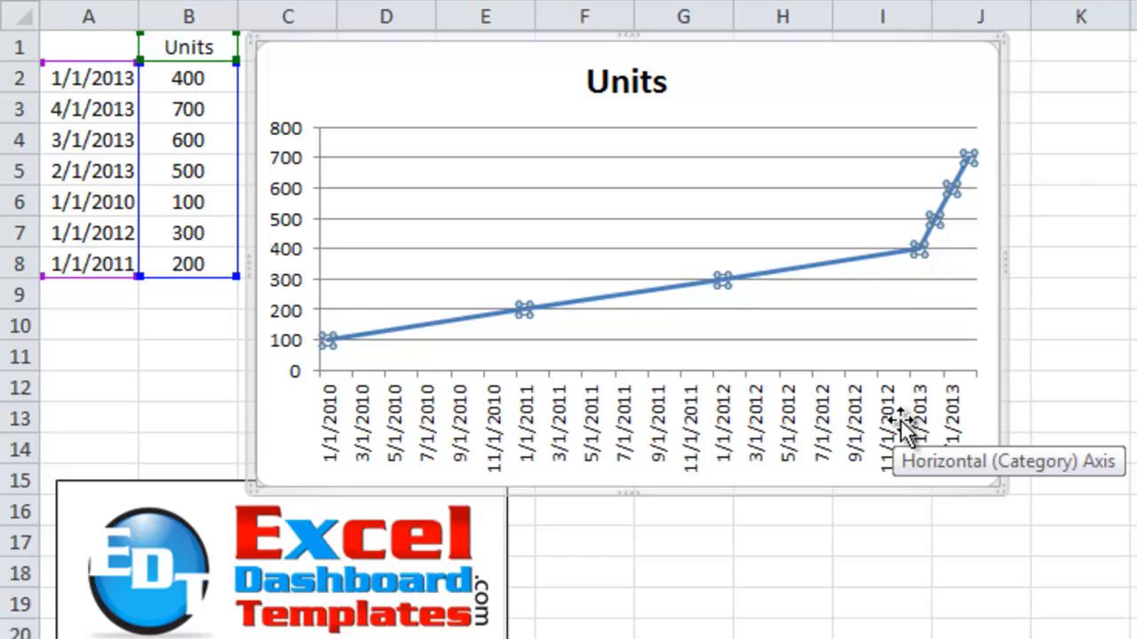